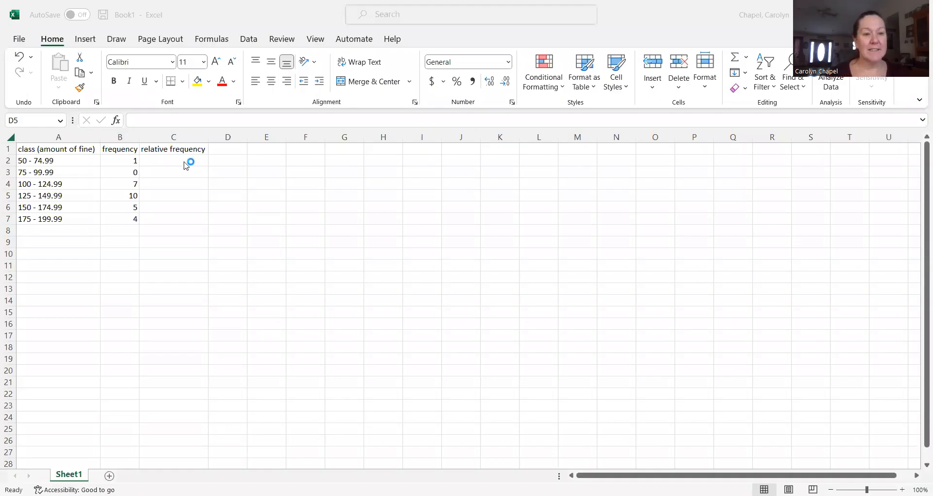
{"action": "mouse_move", "coordinate": [67, 156]}
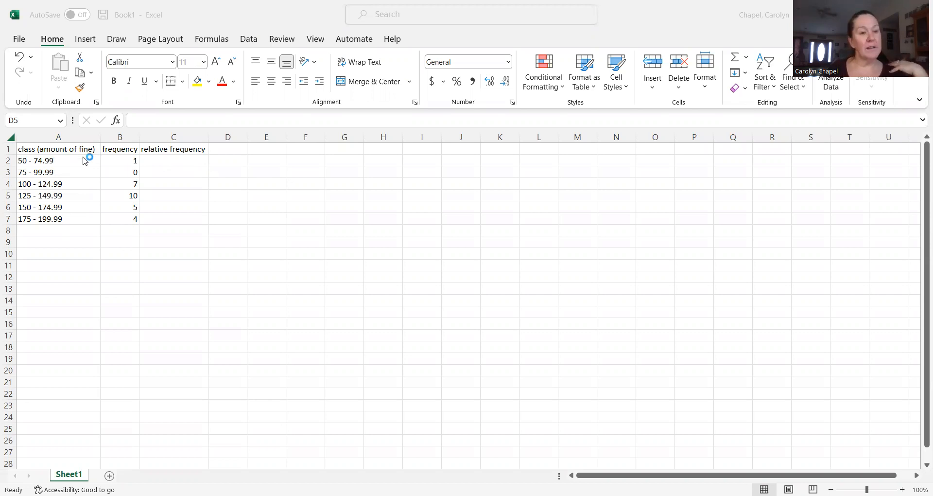
- Correct the 100 - 124.99 class frequency to 5
{"action": "left_click", "coordinate": [227, 195]}
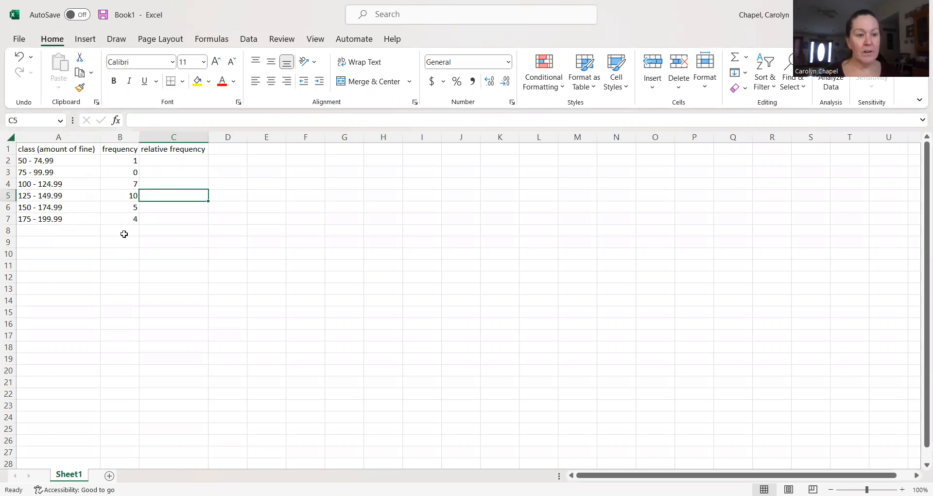
{"action": "left_click", "coordinate": [120, 241]}
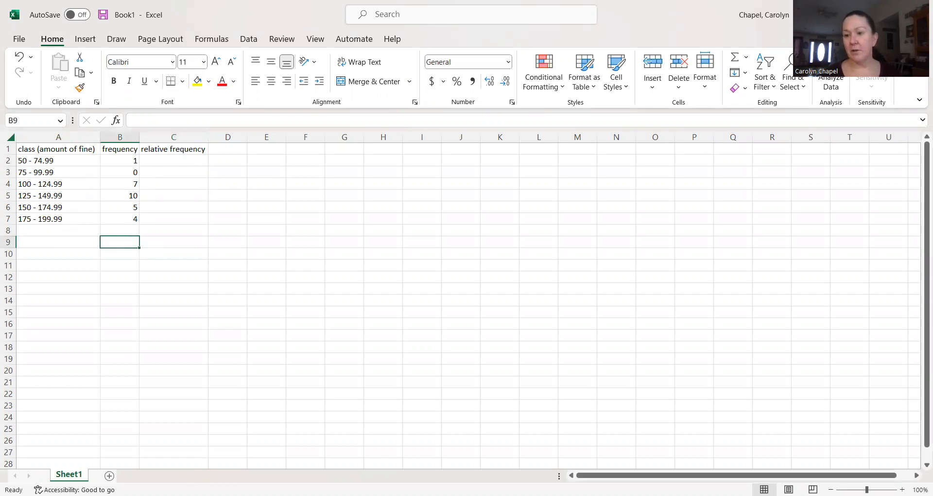
{"action": "mouse_move", "coordinate": [850, 287]}
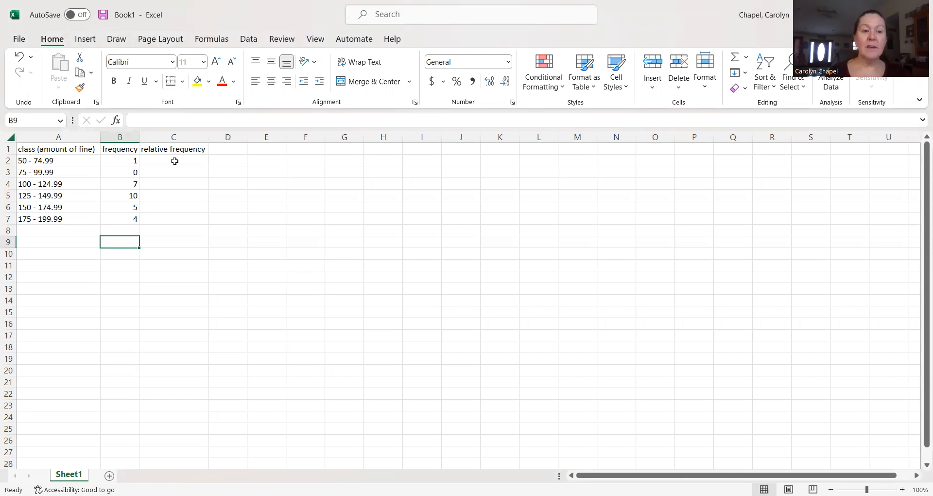
{"action": "mouse_move", "coordinate": [131, 217]}
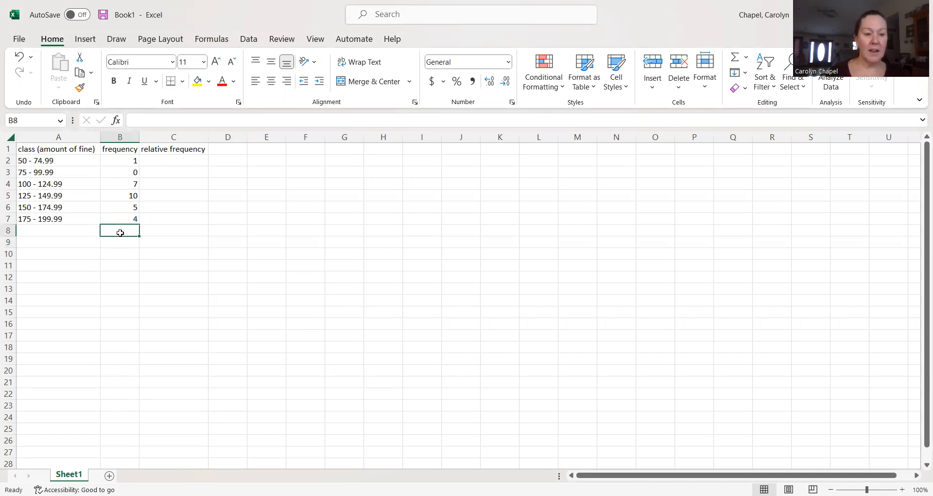
{"action": "mouse_move", "coordinate": [121, 235]}
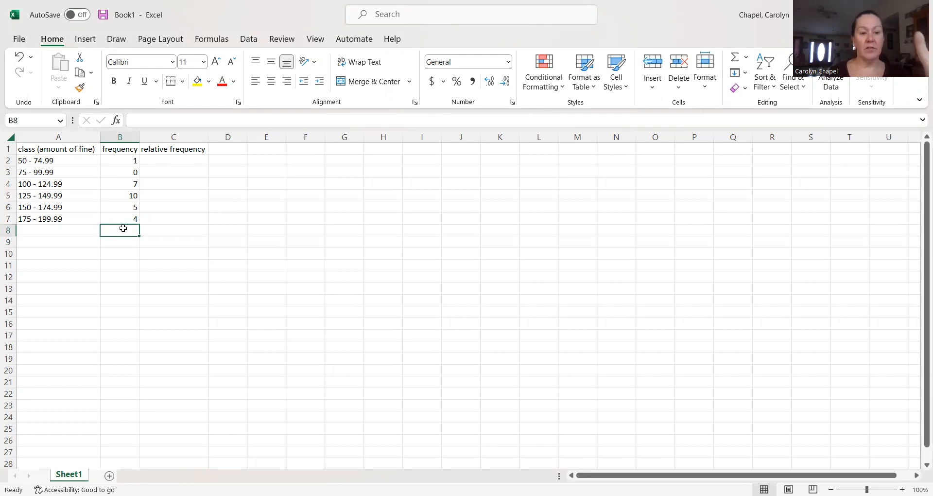
{"action": "mouse_move", "coordinate": [134, 220]}
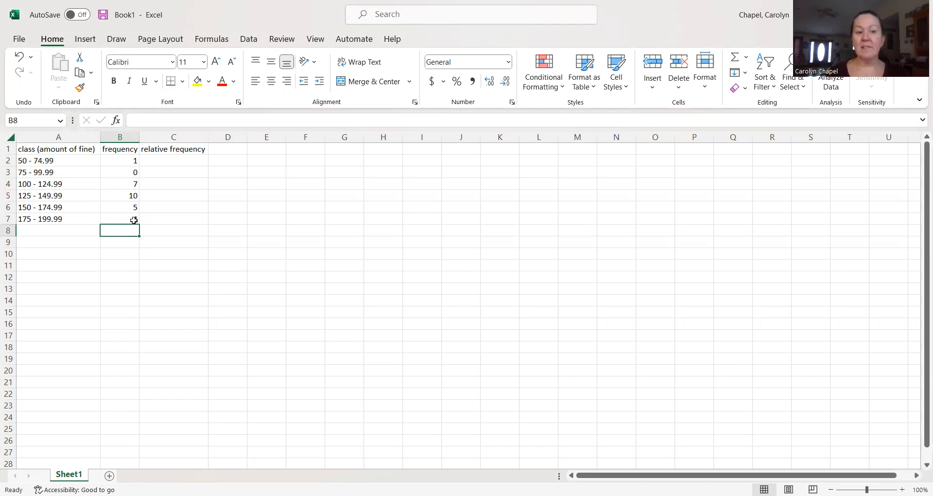
{"action": "type", "text": "4"}
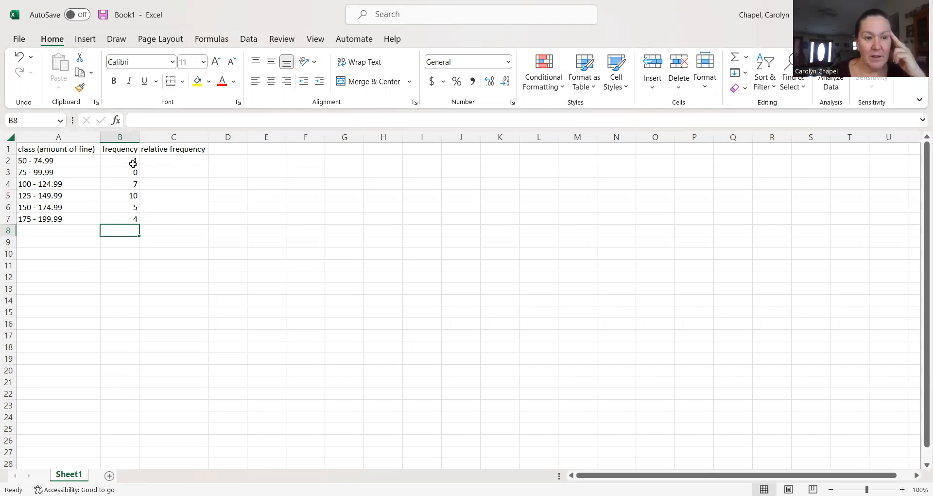
{"action": "left_click", "coordinate": [119, 184]}
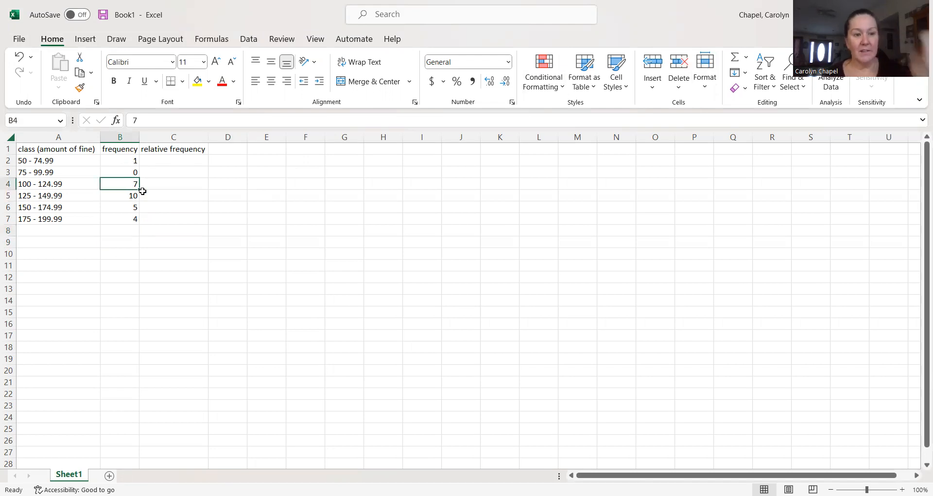
{"action": "type", "text": "5"}
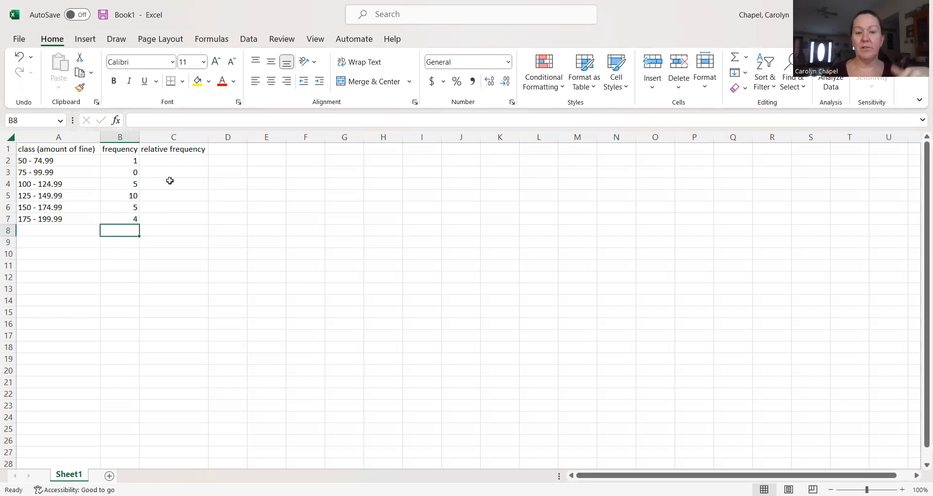
{"action": "mouse_move", "coordinate": [122, 224]}
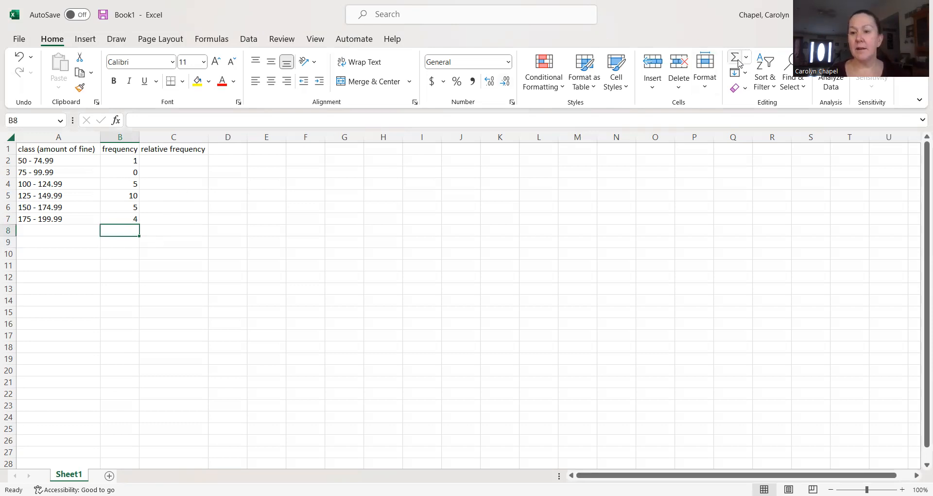
{"action": "mouse_move", "coordinate": [735, 56]}
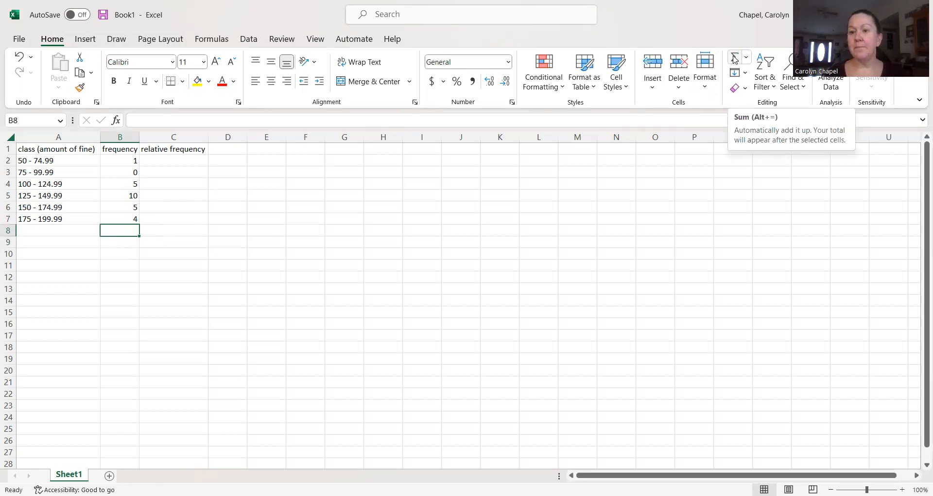
- Total the frequency column with AutoSum, giving 25 in B8
{"action": "left_click", "coordinate": [734, 56]}
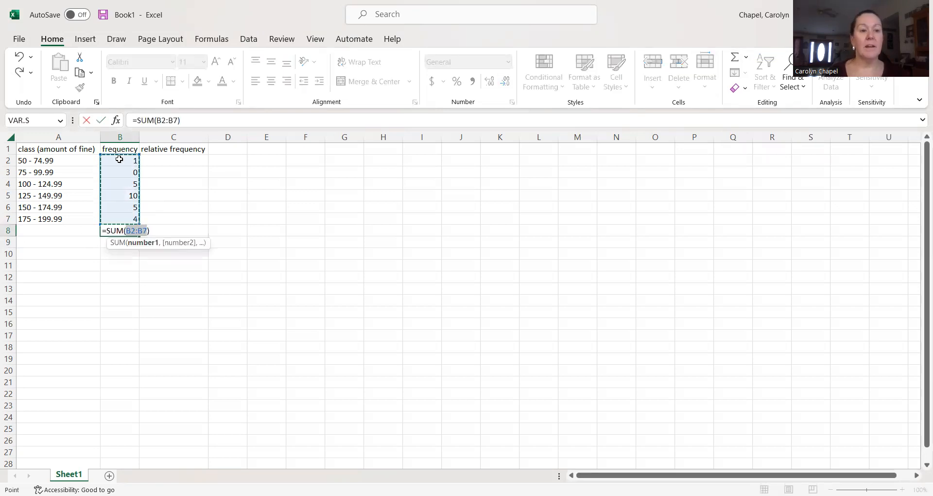
{"action": "mouse_move", "coordinate": [120, 220]}
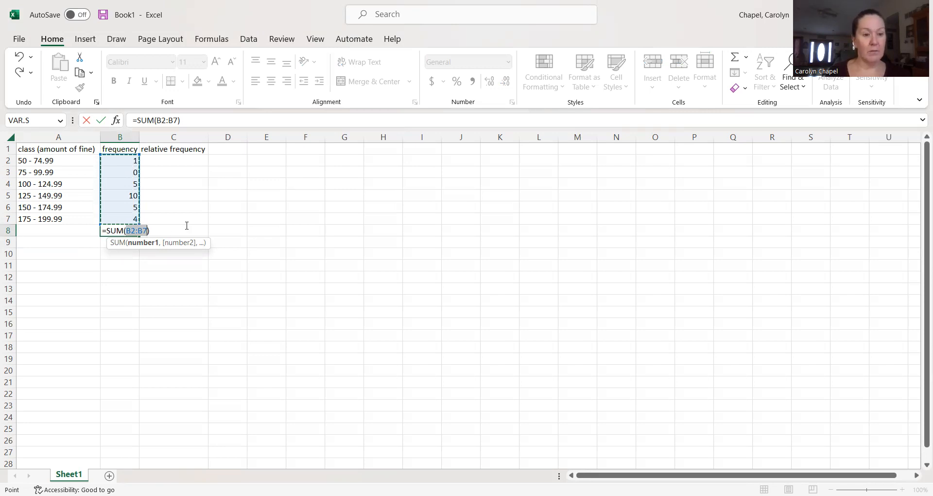
{"action": "key", "text": "Enter"}
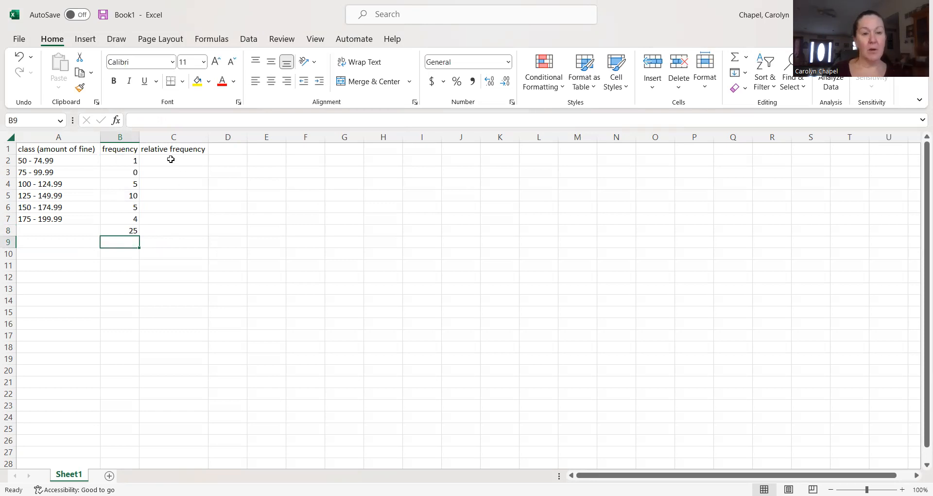
- Compute the first relative frequency as =B2/B8, giving 0.04
{"action": "left_click", "coordinate": [173, 160]}
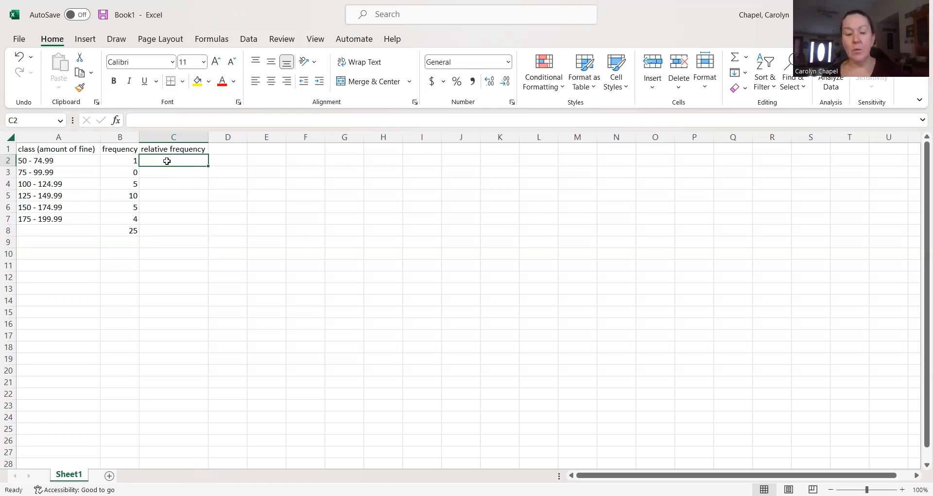
{"action": "type", "text": "="}
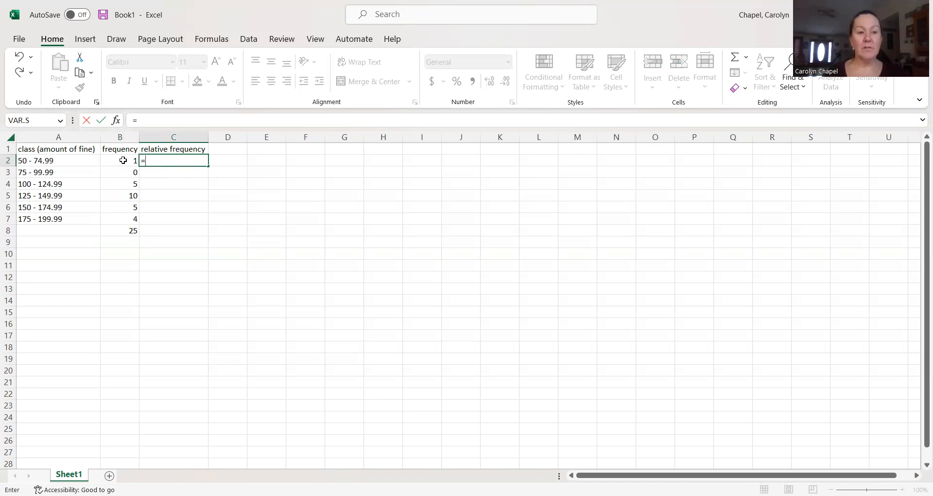
{"action": "left_click", "coordinate": [119, 160]}
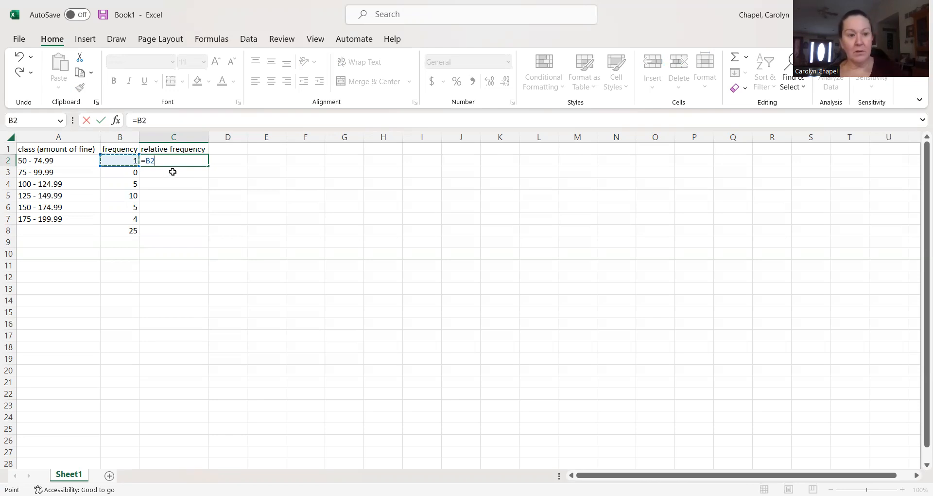
{"action": "type", "text": "/"}
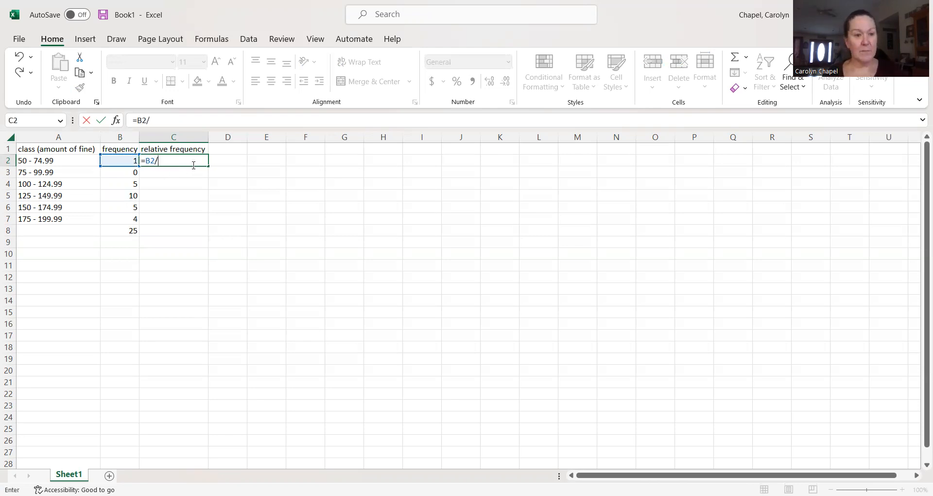
{"action": "left_click", "coordinate": [119, 230]}
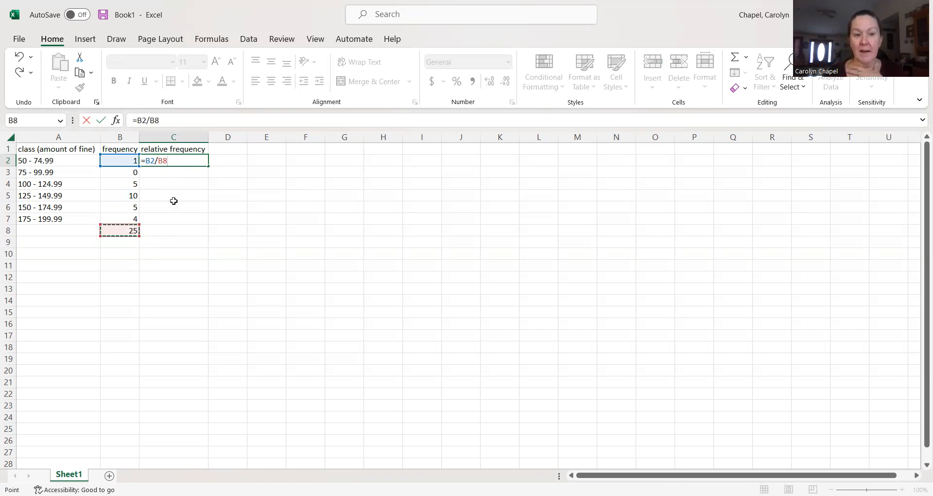
{"action": "key", "text": "Enter"}
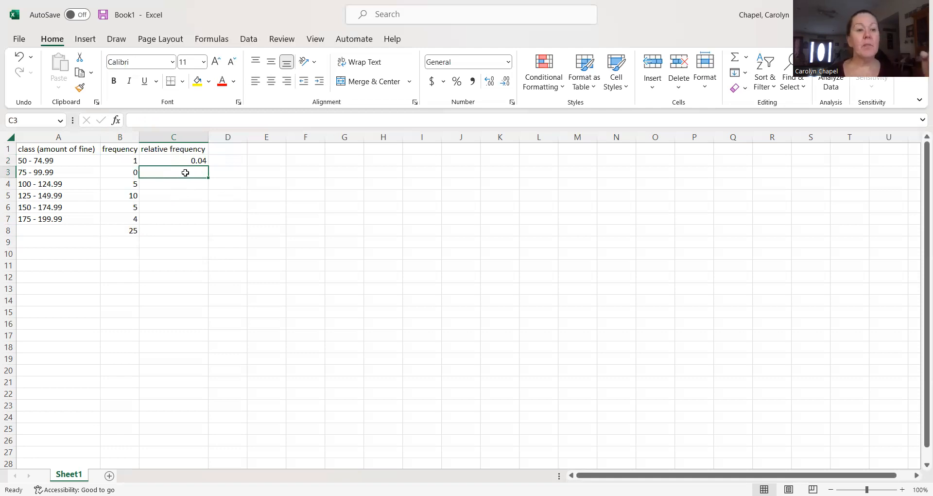
- Fix the total reference so the formula reads =B2/$B$8
{"action": "left_click", "coordinate": [173, 160]}
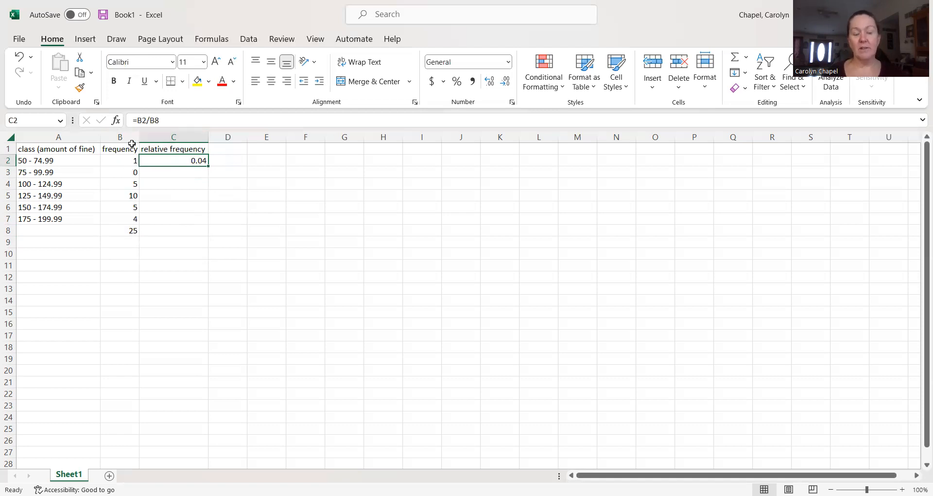
{"action": "mouse_move", "coordinate": [154, 125]}
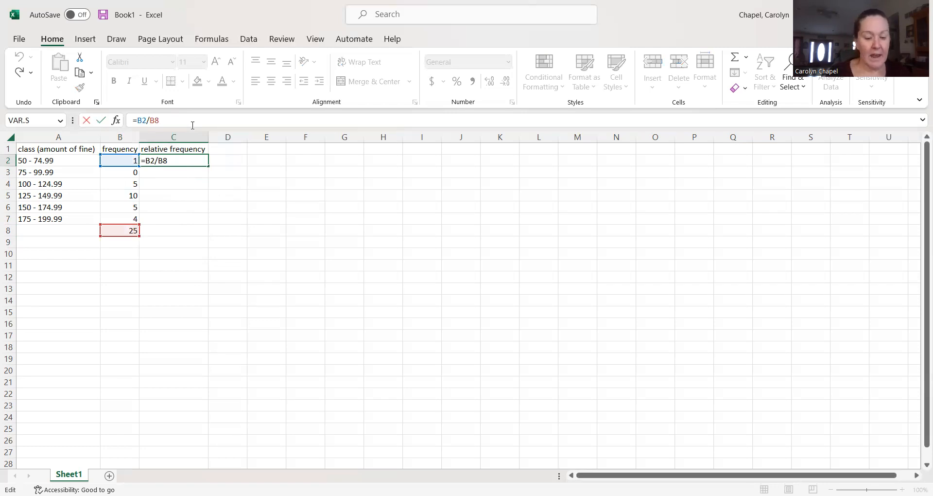
{"action": "key", "text": "F4"}
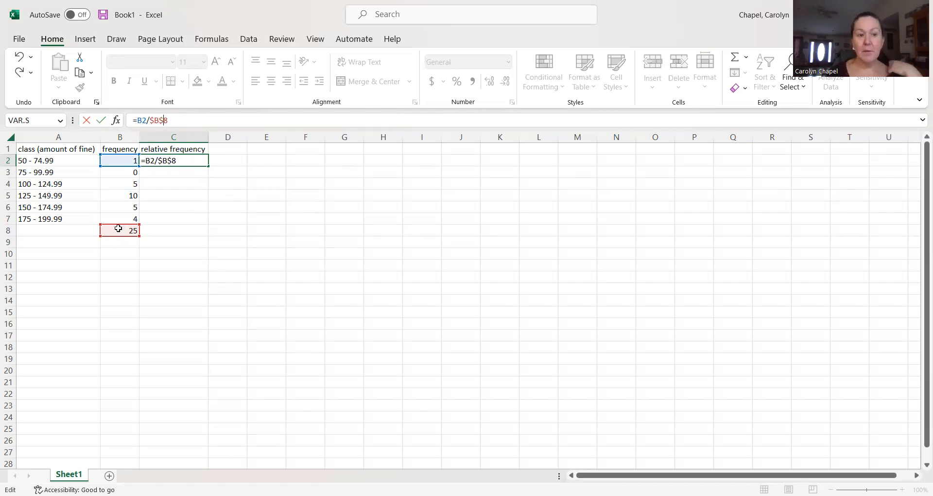
{"action": "mouse_move", "coordinate": [182, 107]}
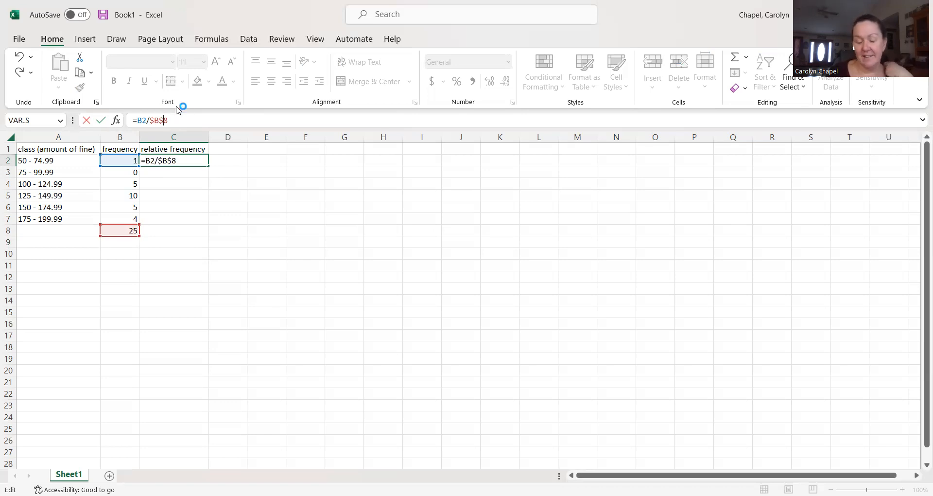
{"action": "key", "text": "Enter"}
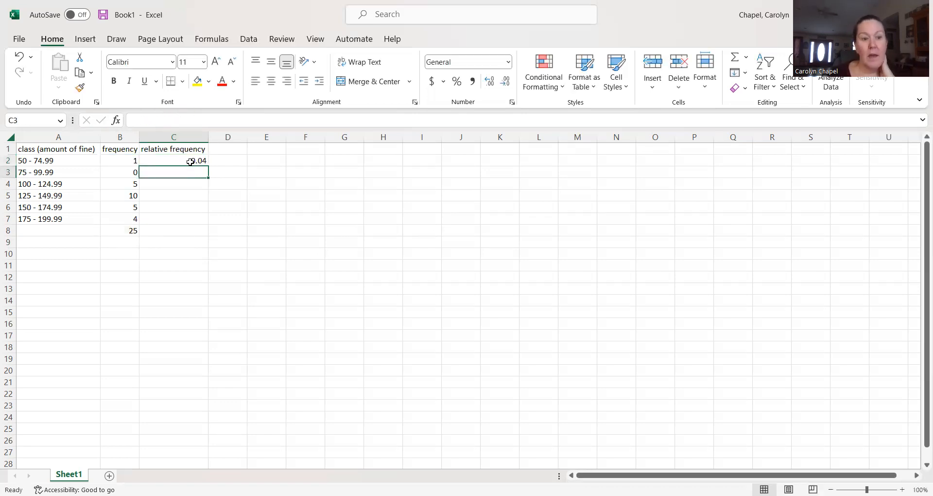
- Copy the relative frequency formula down for all classes (0.04, 0, 0.2, 0.4, 0.2, 0.16)
{"action": "left_click", "coordinate": [173, 161]}
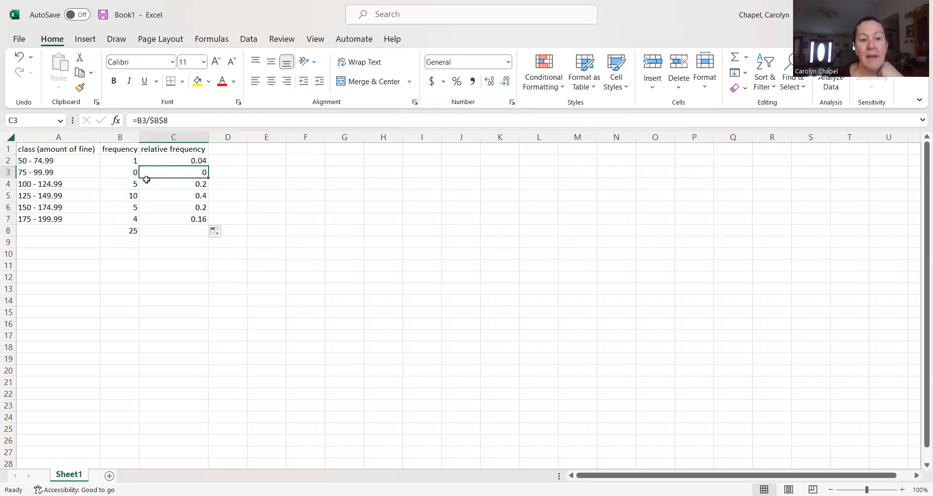
{"action": "left_click", "coordinate": [173, 184]}
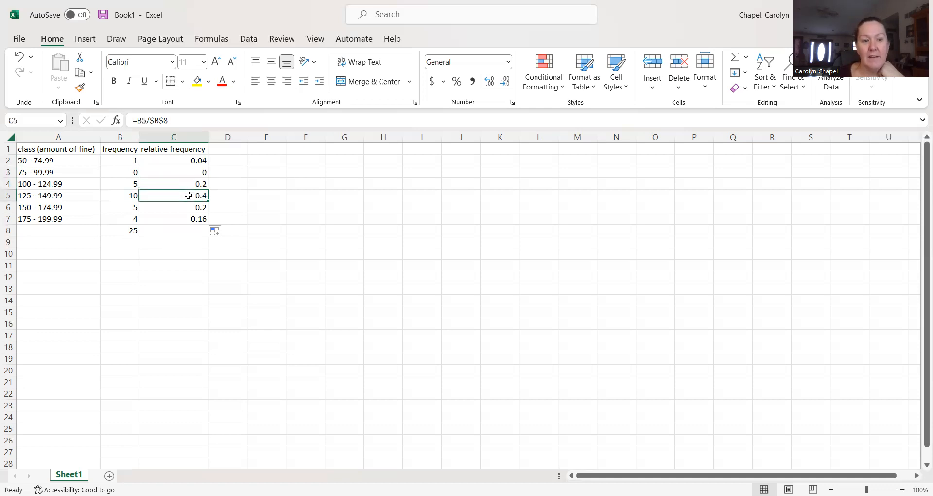
{"action": "left_click", "coordinate": [173, 219]}
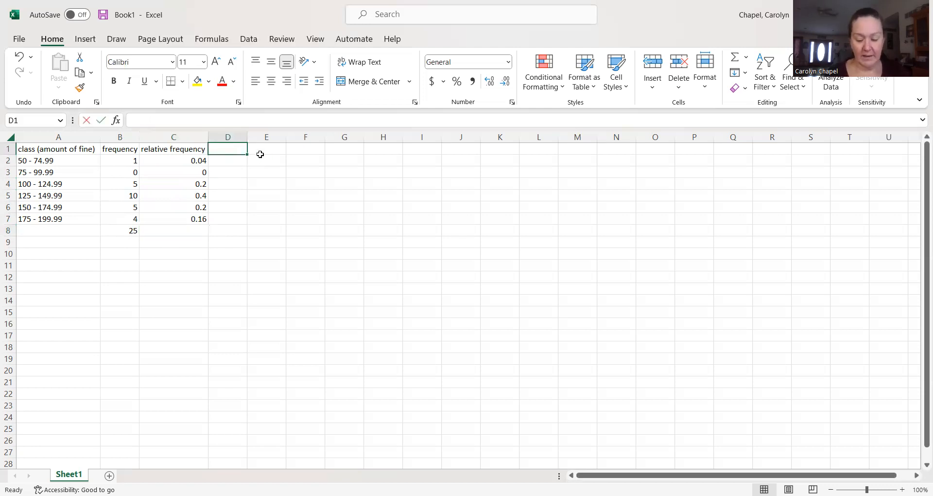
- Enter the heading 'cummulative frequency' in D1
{"action": "type", "text": "cummulat"}
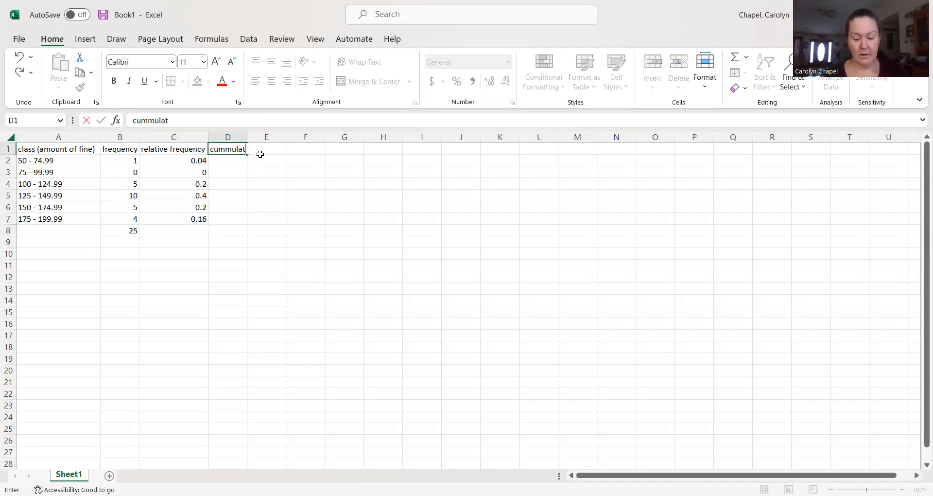
{"action": "type", "text": "ive freq"}
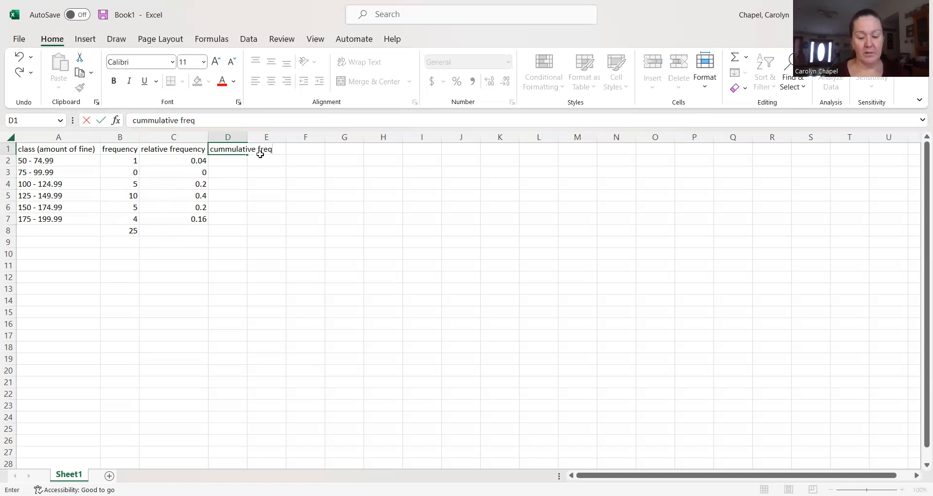
{"action": "type", "text": "uenc"}
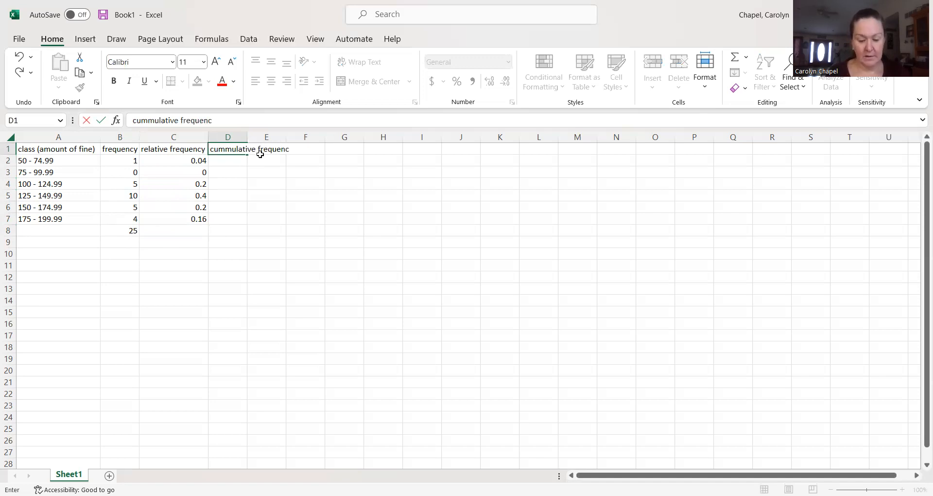
{"action": "key", "text": "Enter"}
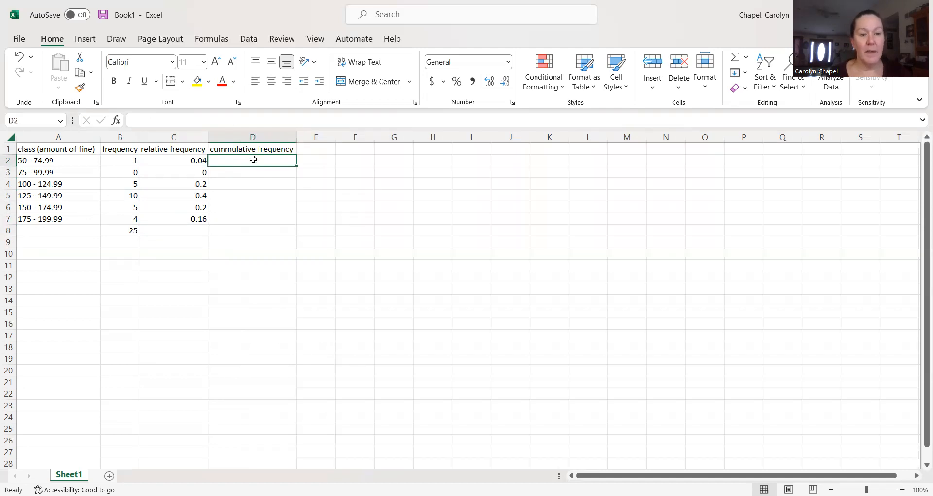
{"action": "mouse_move", "coordinate": [241, 159]}
{"action": "type", "text": "1"}
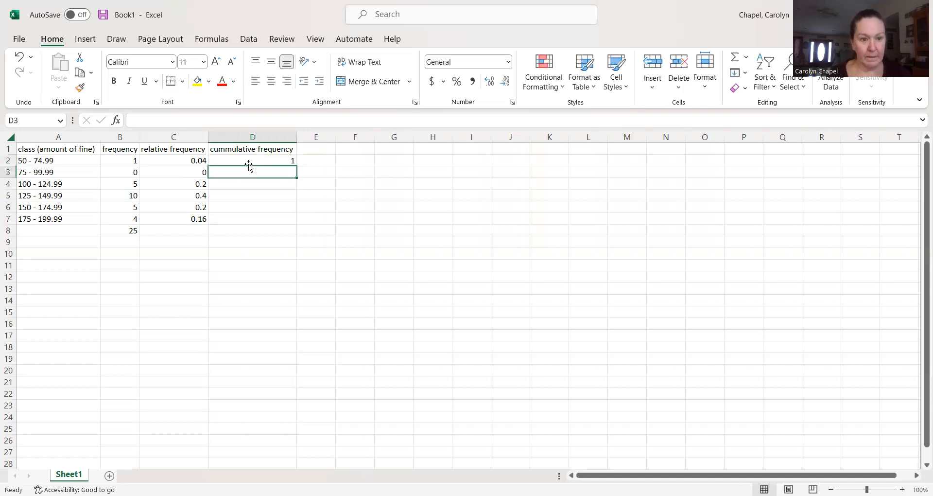
{"action": "mouse_move", "coordinate": [265, 161]}
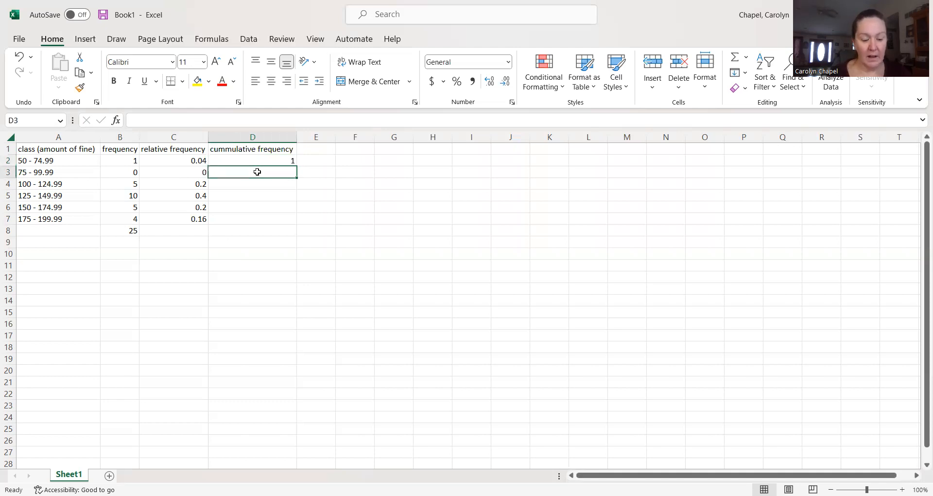
- Enter =D2+B3 in D3 as the running cumulative total
{"action": "type", "text": "="}
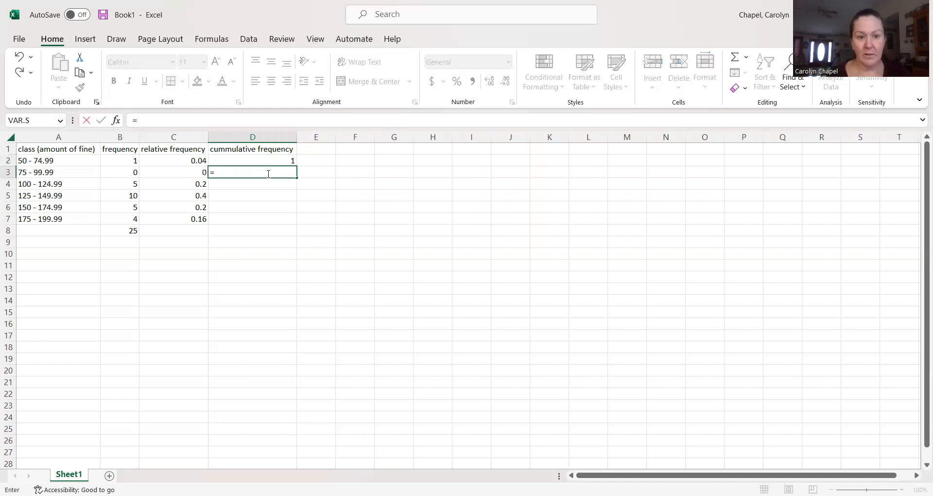
{"action": "left_click", "coordinate": [251, 160]}
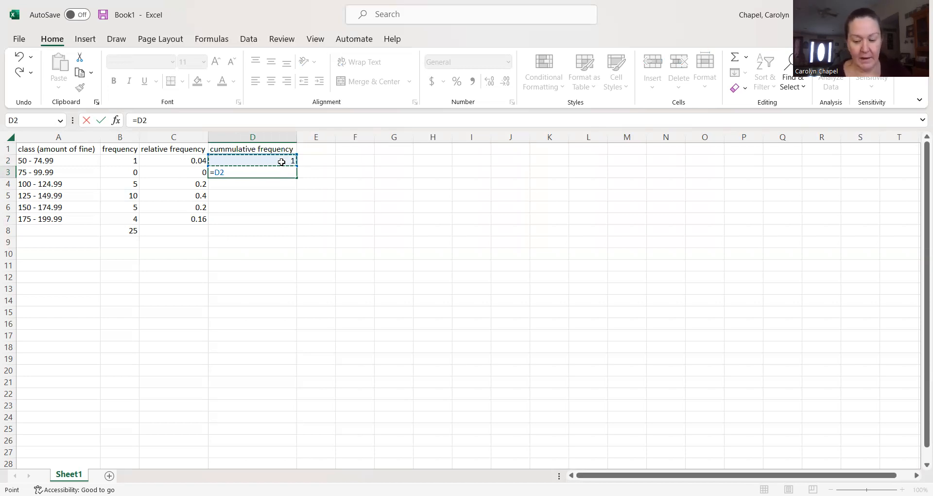
{"action": "type", "text": "+"}
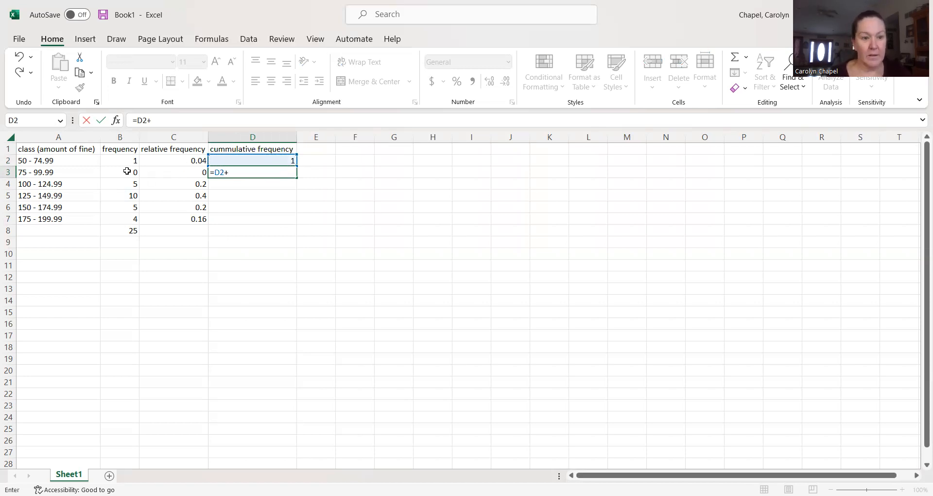
{"action": "left_click", "coordinate": [121, 172]}
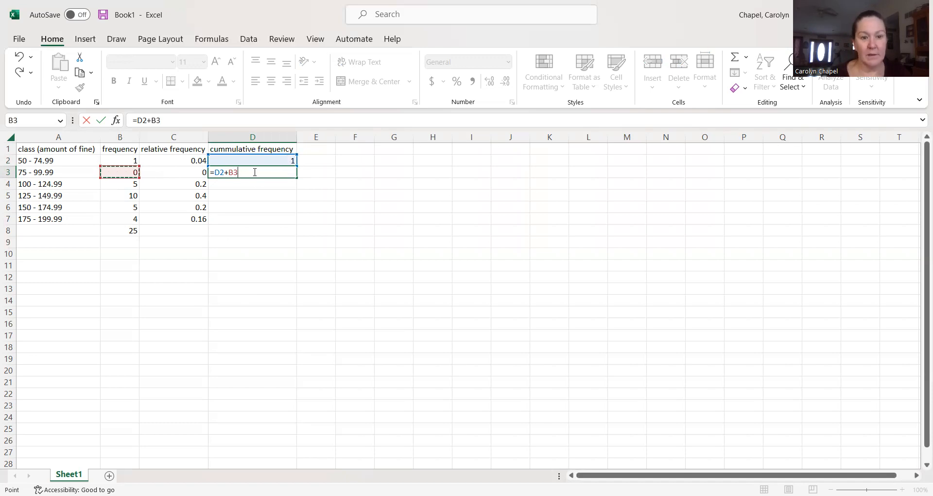
{"action": "key", "text": "Enter"}
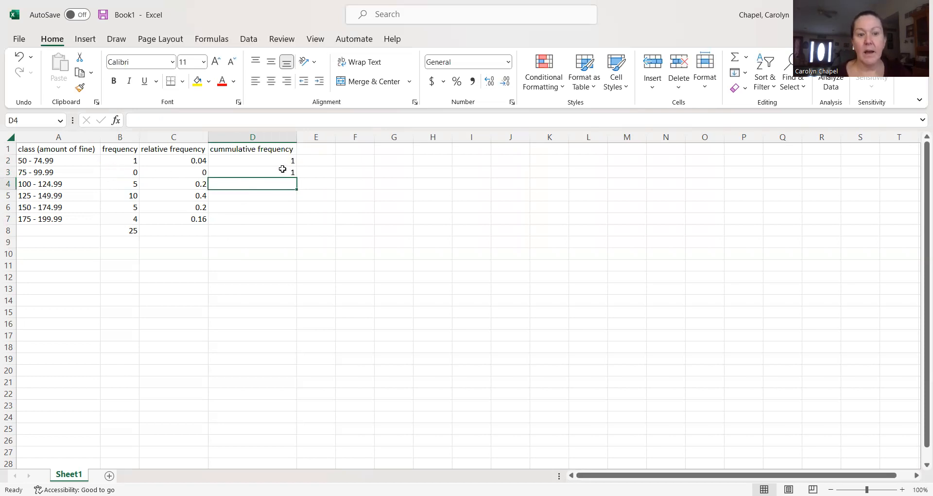
- Fill the running total down to D7, giving 1, 1, 6, 16, 21, 25
{"action": "left_click", "coordinate": [252, 172]}
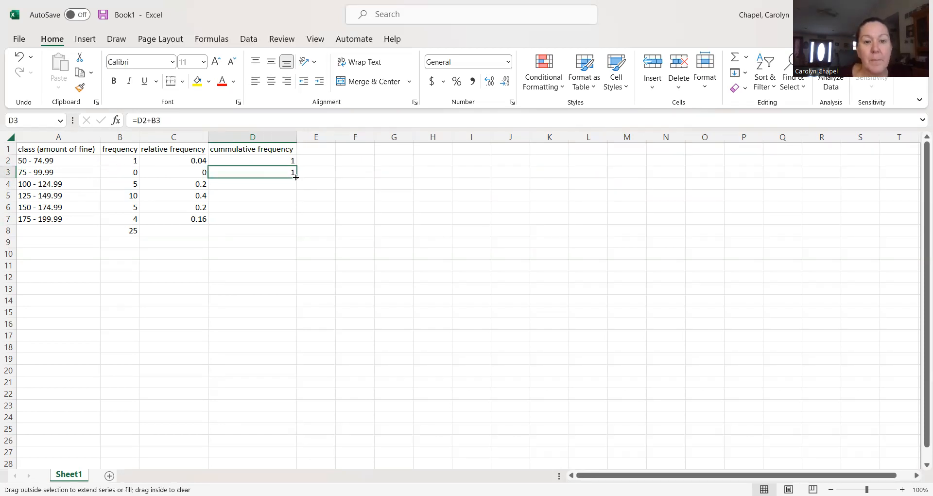
{"action": "left_click_drag", "start_coordinate": [296, 178], "coordinate": [296, 221]}
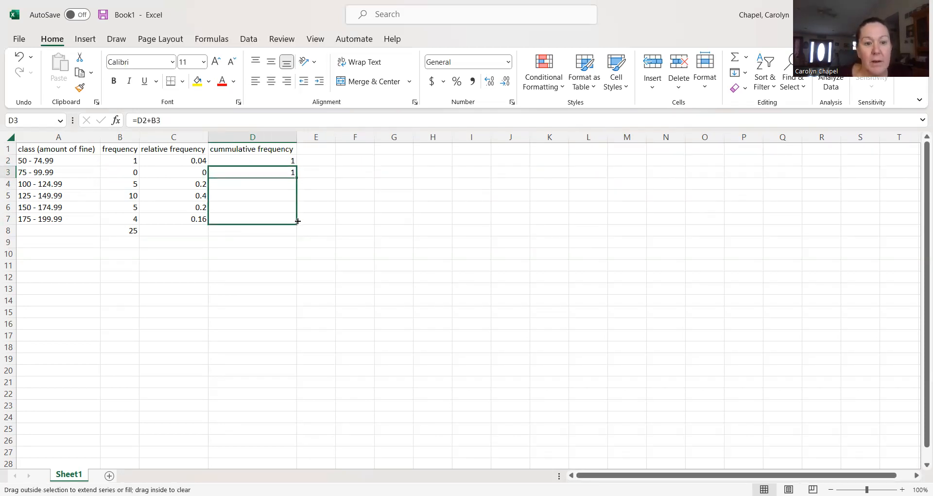
{"action": "left_click_drag", "start_coordinate": [293, 172], "coordinate": [293, 219]}
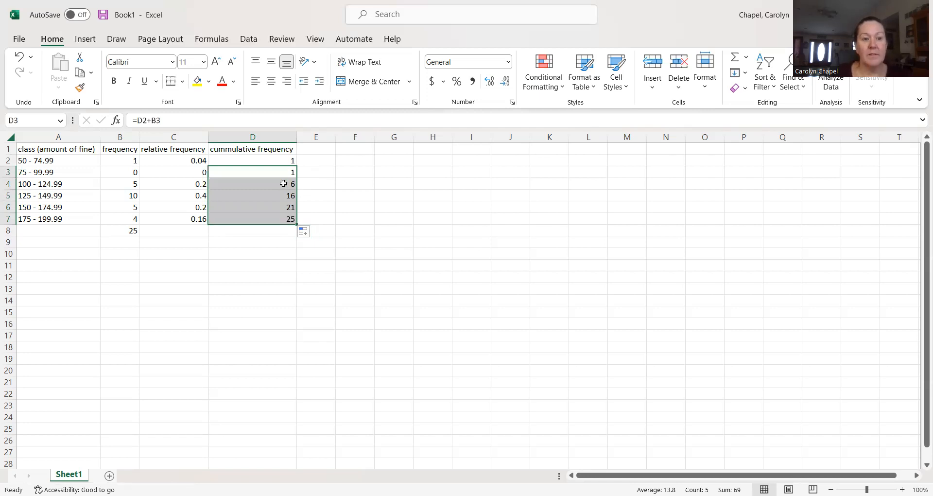
{"action": "left_click", "coordinate": [120, 184]}
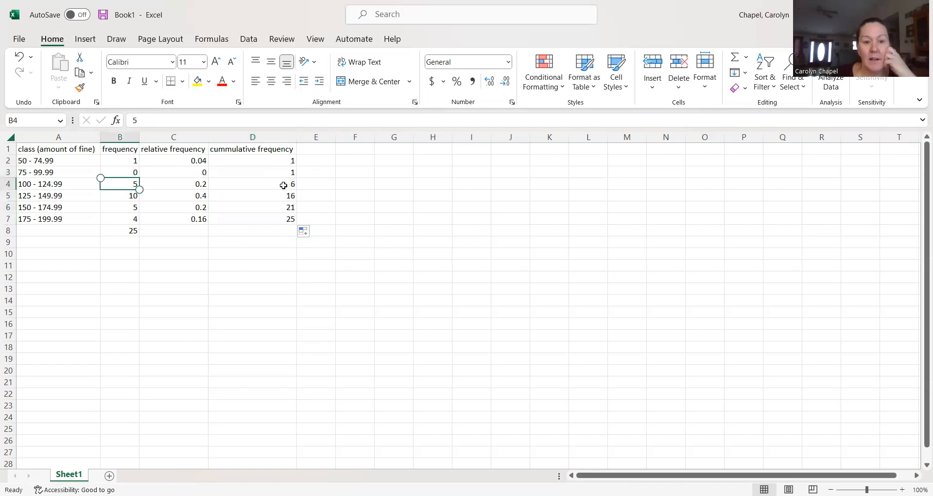
{"action": "mouse_move", "coordinate": [261, 185]}
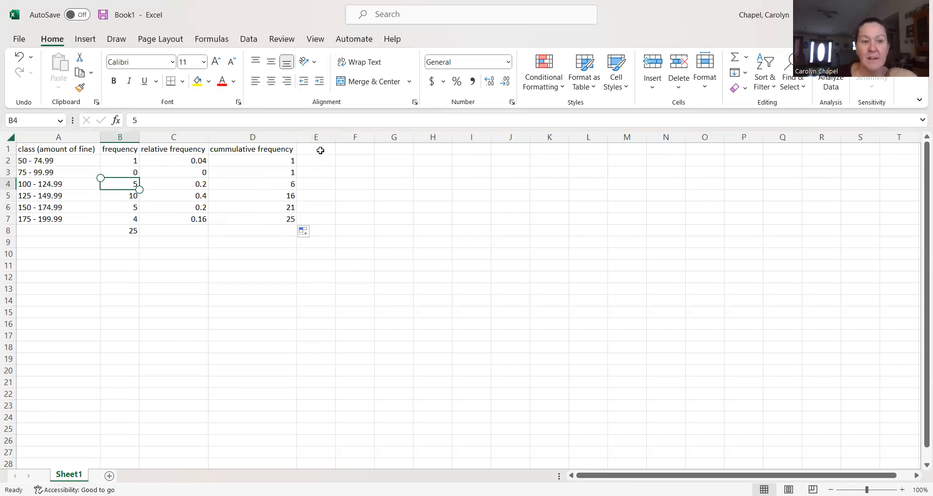
{"action": "left_click", "coordinate": [316, 150]}
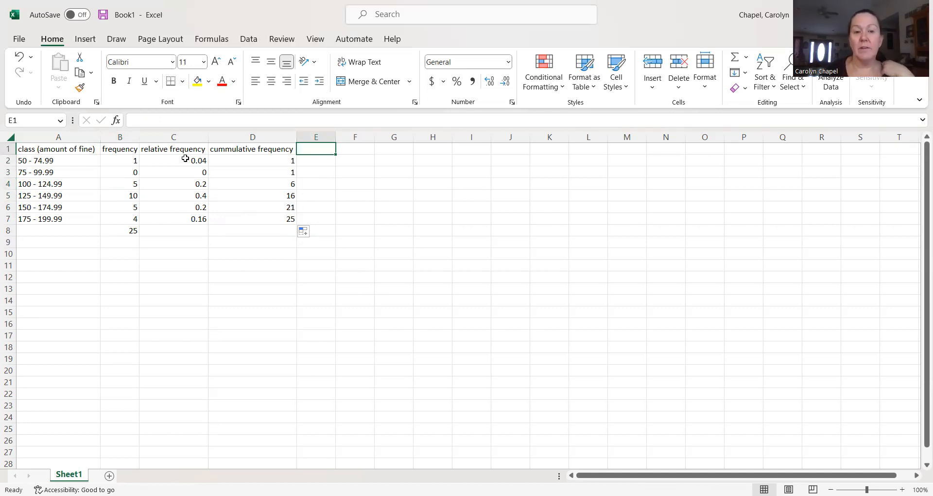
- Enter the heading 'cummulative relative frequency' in E1
{"action": "type", "text": "c"}
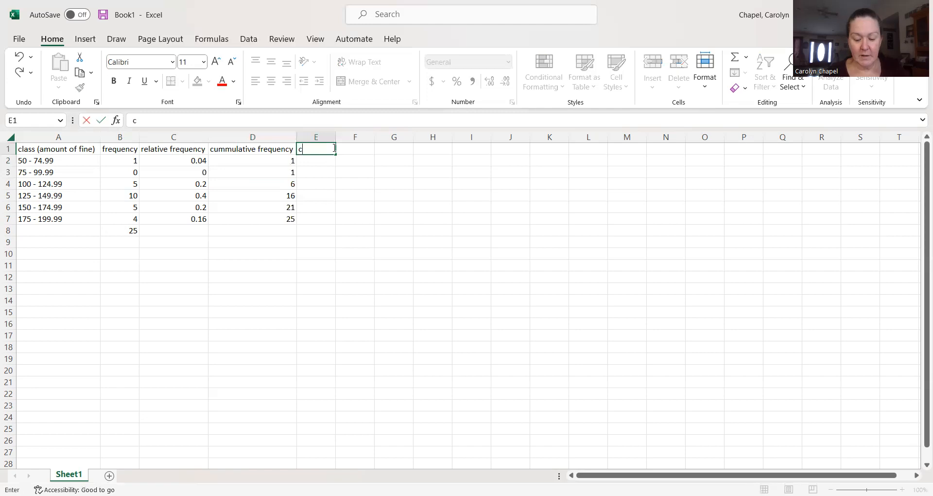
{"action": "type", "text": "ummulat"}
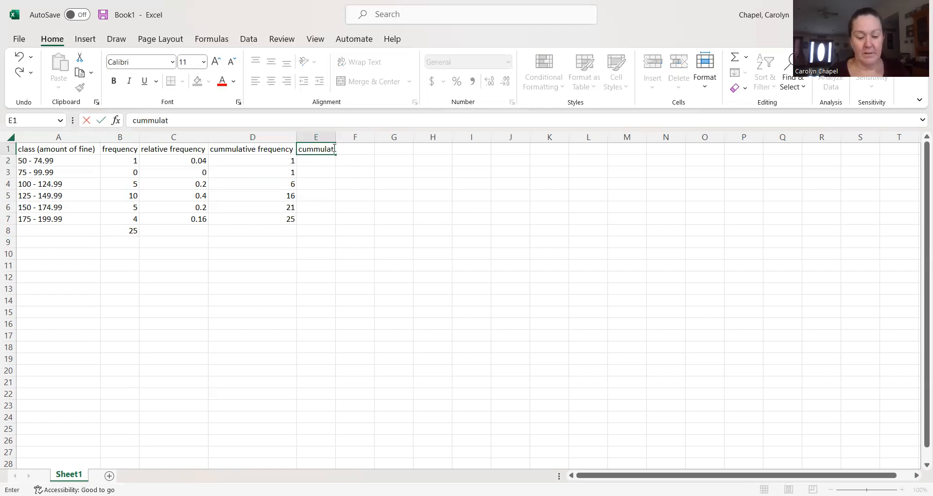
{"action": "type", "text": "ive"}
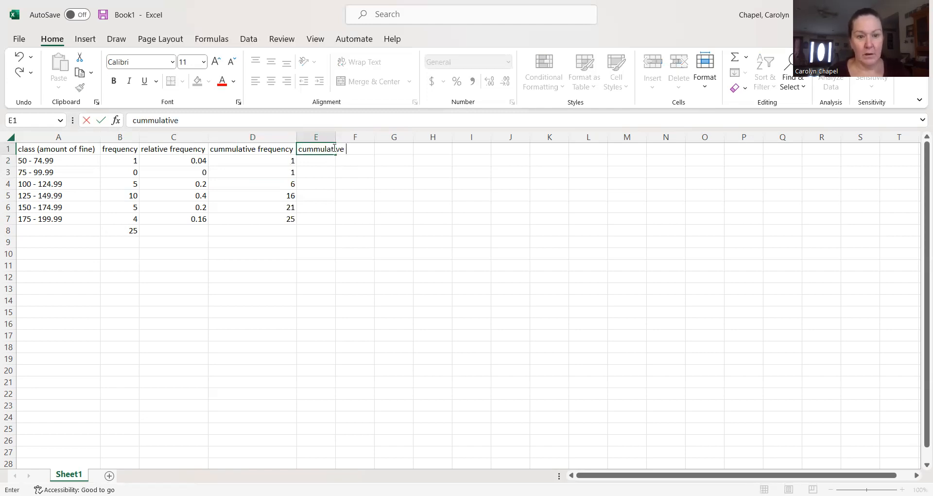
{"action": "type", "text": "relati"}
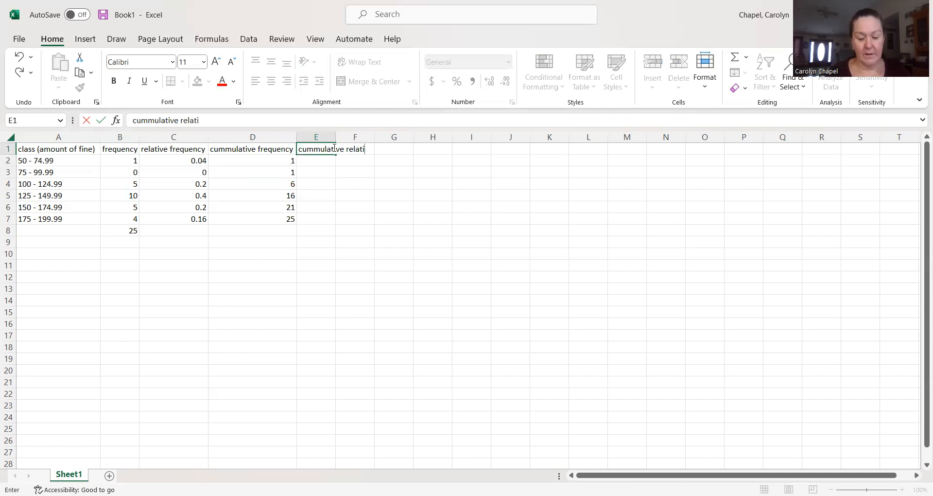
{"action": "type", "text": "ve frequency"}
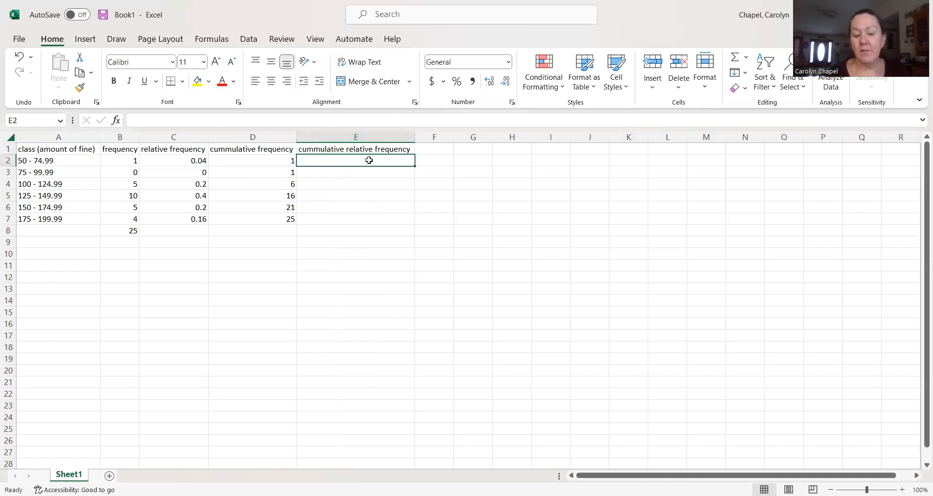
- Enter =E2+C3 in E3 and fill it down to E7, ending at 1
{"action": "type", "text": "="}
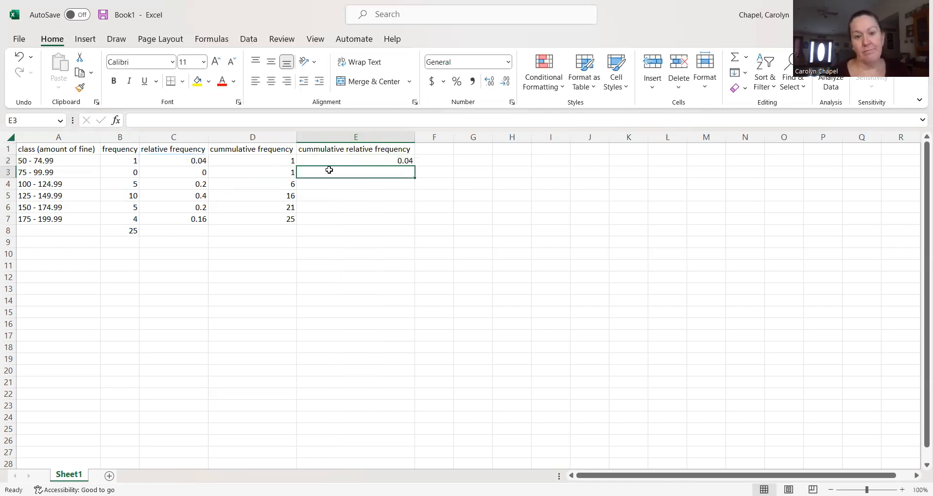
{"action": "left_click", "coordinate": [252, 172]}
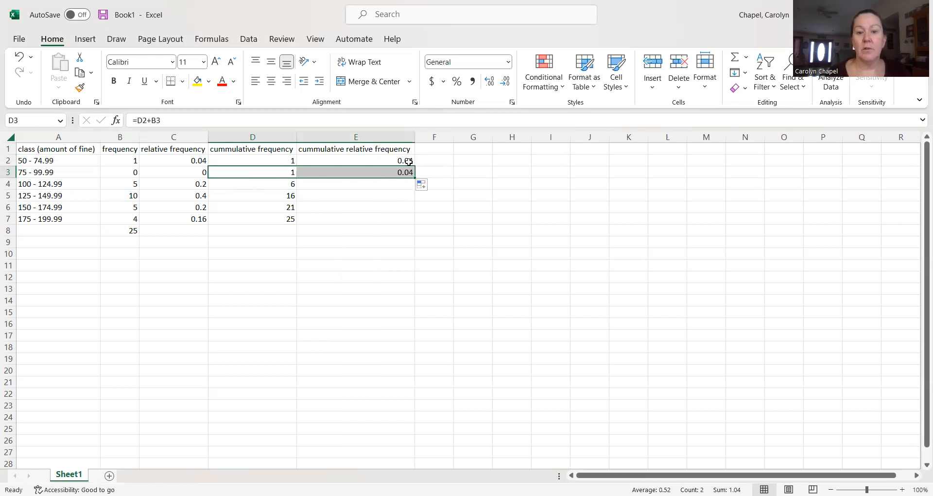
{"action": "left_click", "coordinate": [356, 171]}
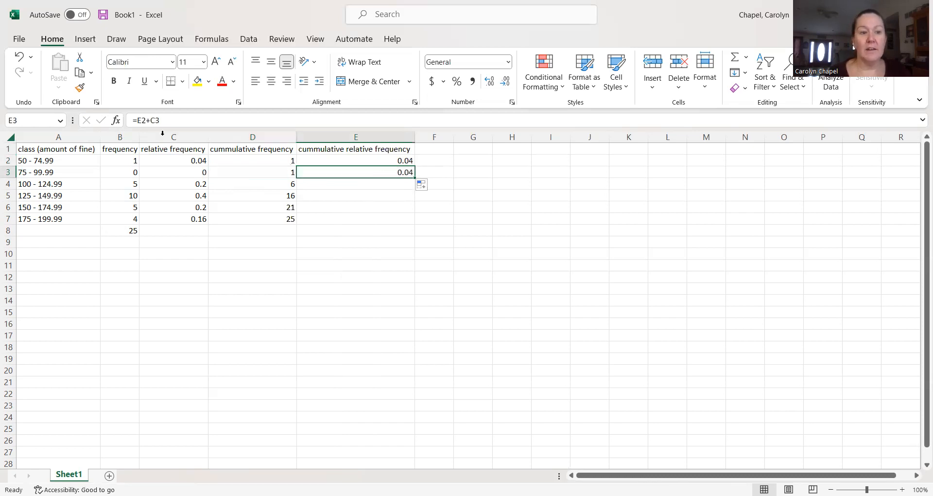
{"action": "mouse_move", "coordinate": [265, 161]}
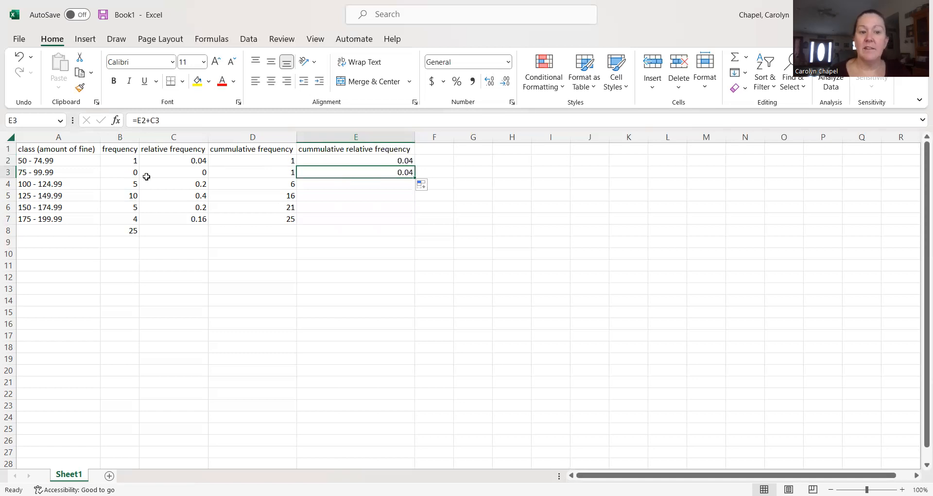
{"action": "mouse_move", "coordinate": [428, 177]}
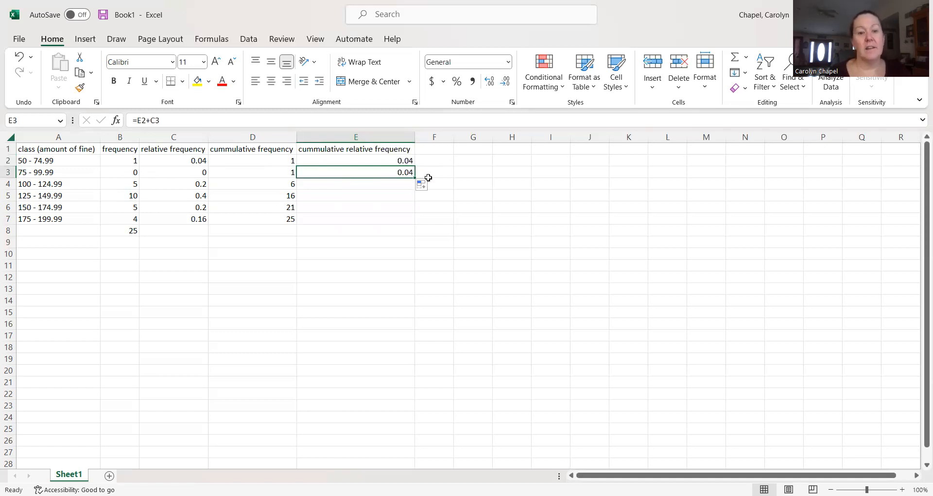
{"action": "left_click_drag", "start_coordinate": [415, 177], "coordinate": [413, 212]}
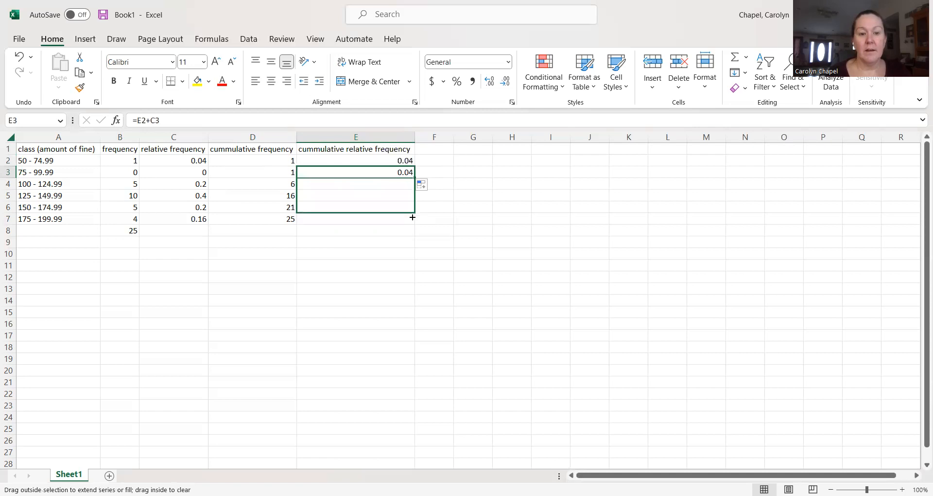
{"action": "left_click_drag", "start_coordinate": [413, 176], "coordinate": [413, 219]}
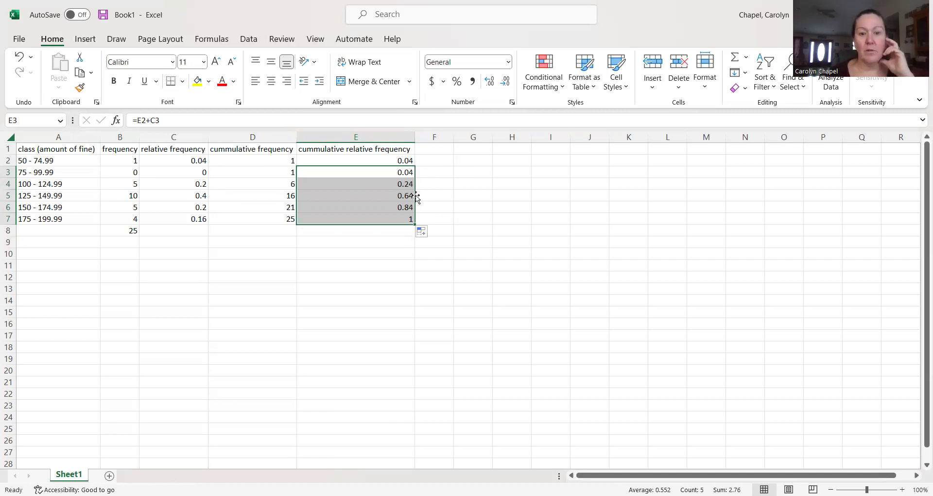
{"action": "mouse_move", "coordinate": [412, 210]}
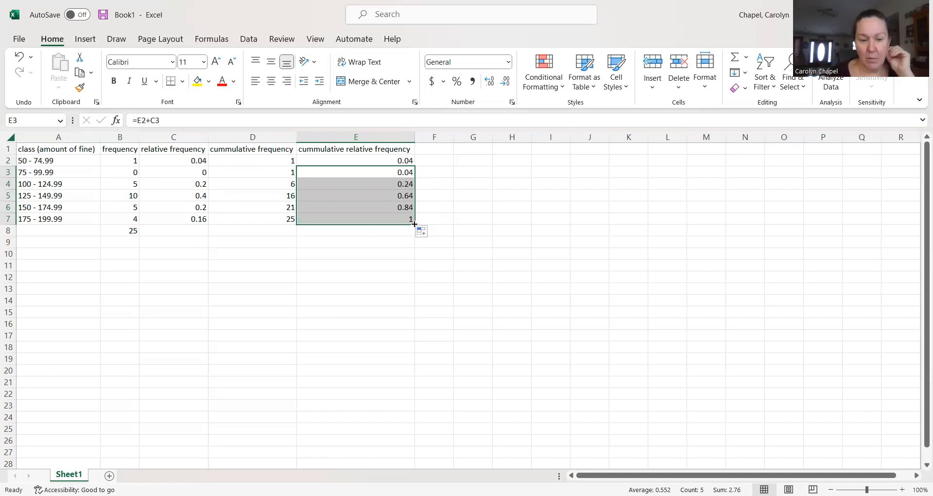
{"action": "left_click", "coordinate": [356, 265]}
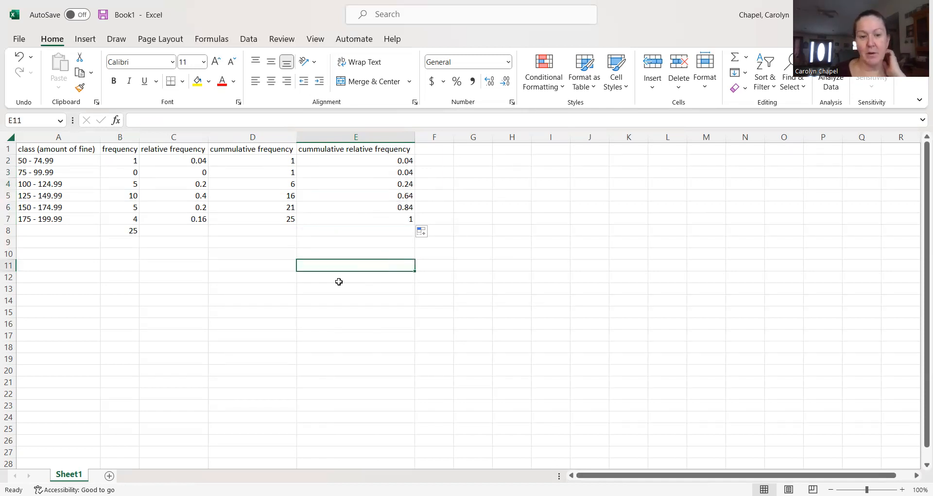
{"action": "mouse_move", "coordinate": [510, 269]}
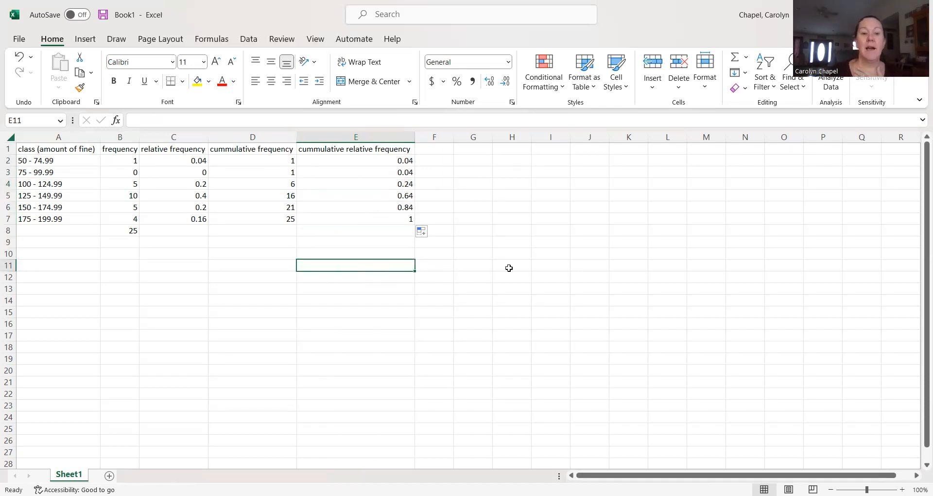
{"action": "mouse_move", "coordinate": [322, 273]}
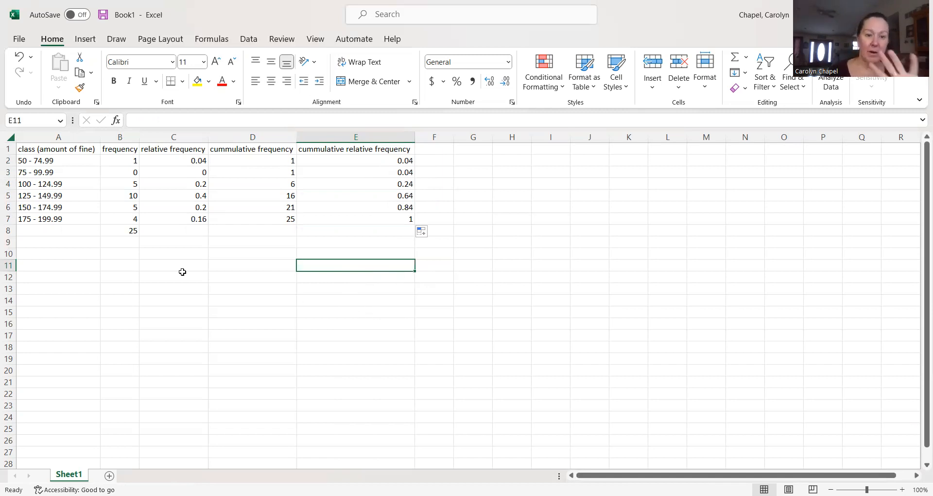
{"action": "mouse_move", "coordinate": [181, 173]}
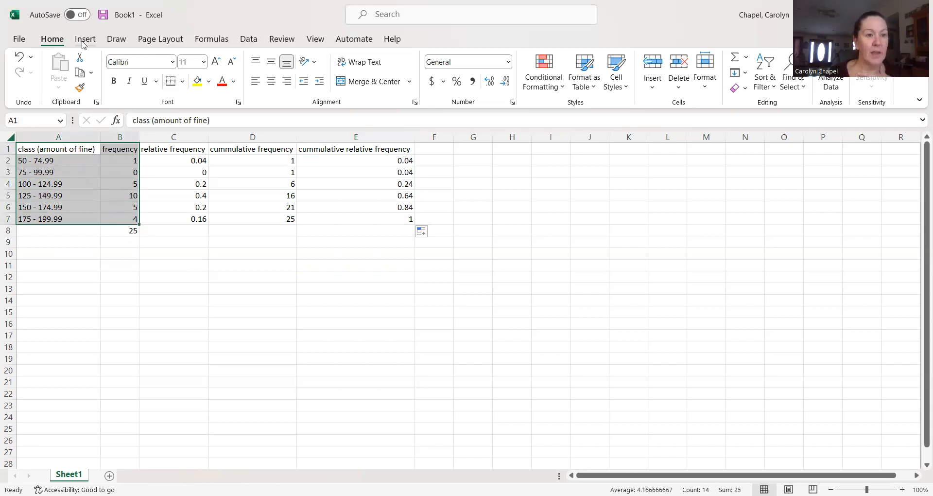
- Insert a 2-D clustered column chart of the class frequencies
{"action": "left_click", "coordinate": [86, 39]}
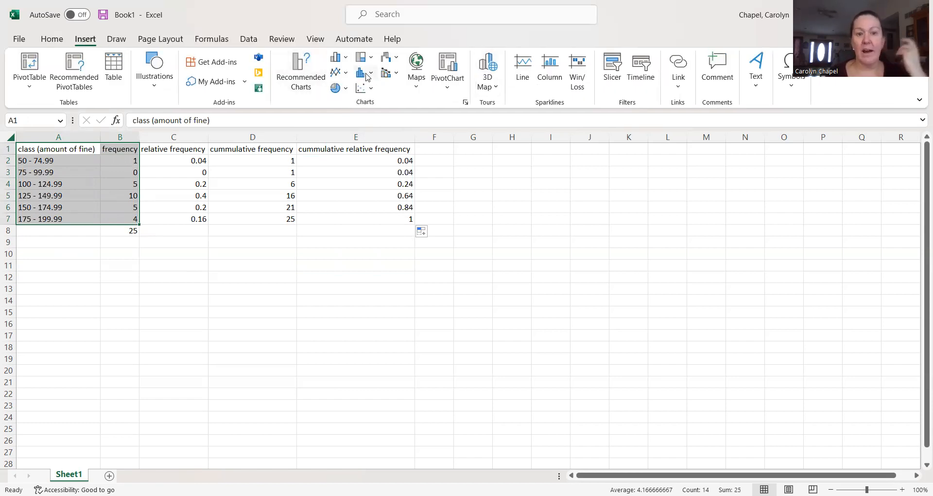
{"action": "mouse_move", "coordinate": [361, 74]}
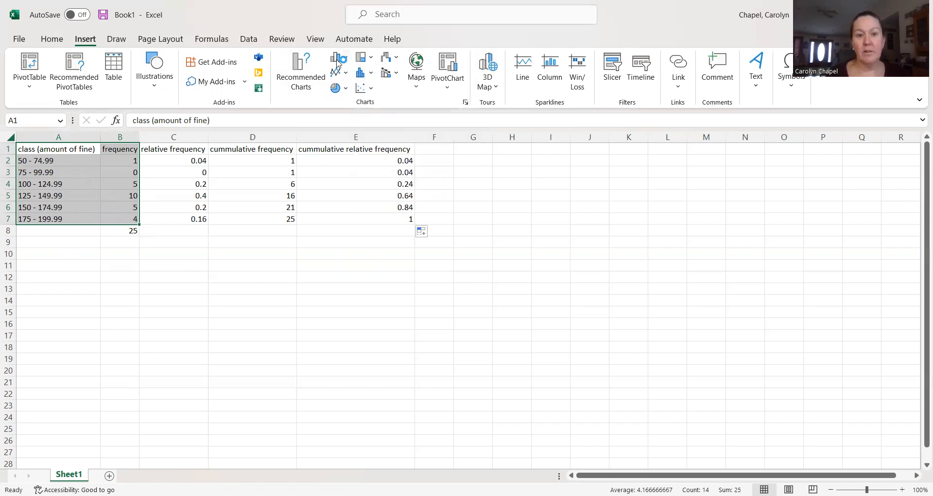
{"action": "left_click", "coordinate": [336, 58]}
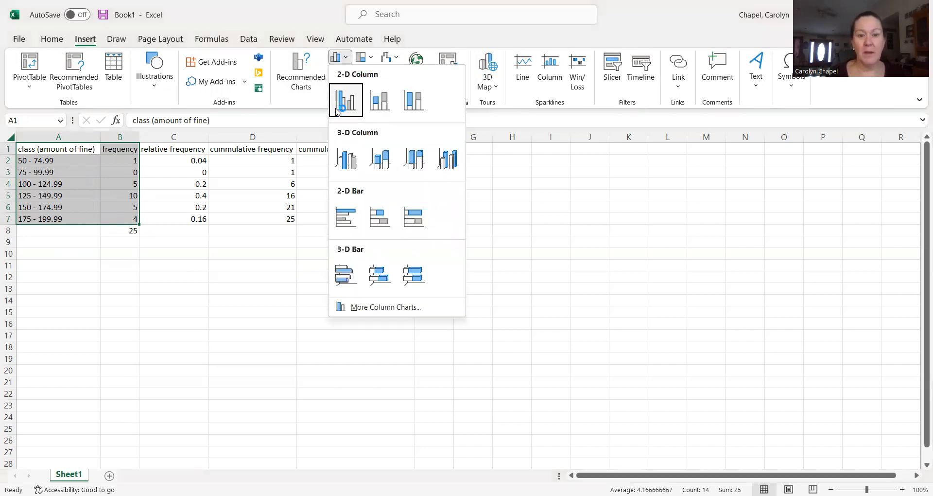
{"action": "left_click", "coordinate": [345, 100]}
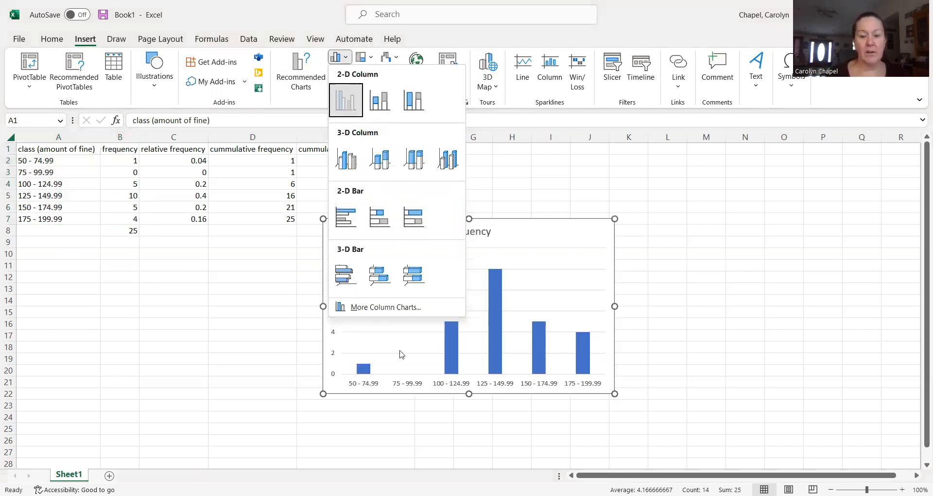
{"action": "left_click", "coordinate": [346, 99]}
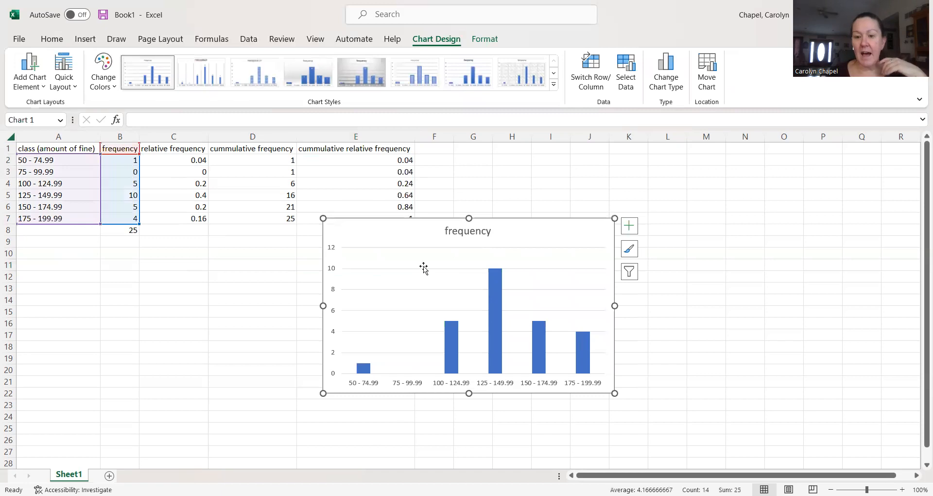
{"action": "mouse_move", "coordinate": [404, 393]}
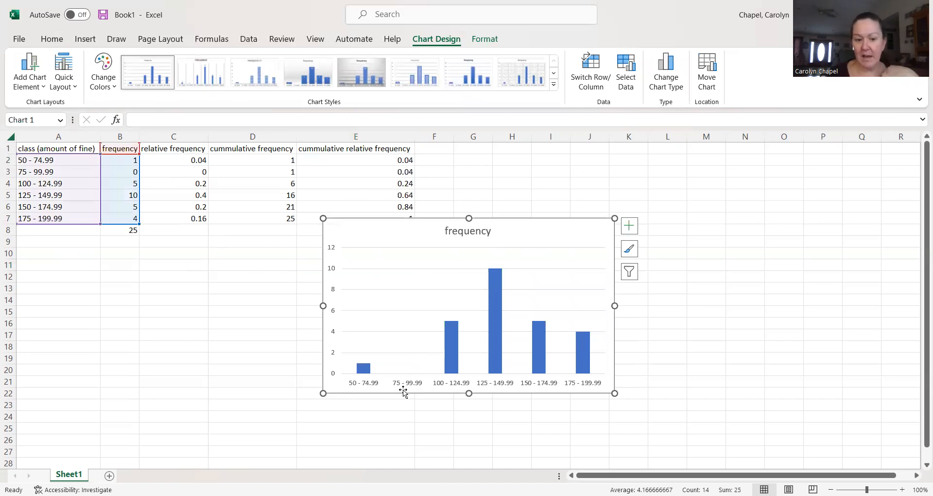
{"action": "mouse_move", "coordinate": [392, 368]}
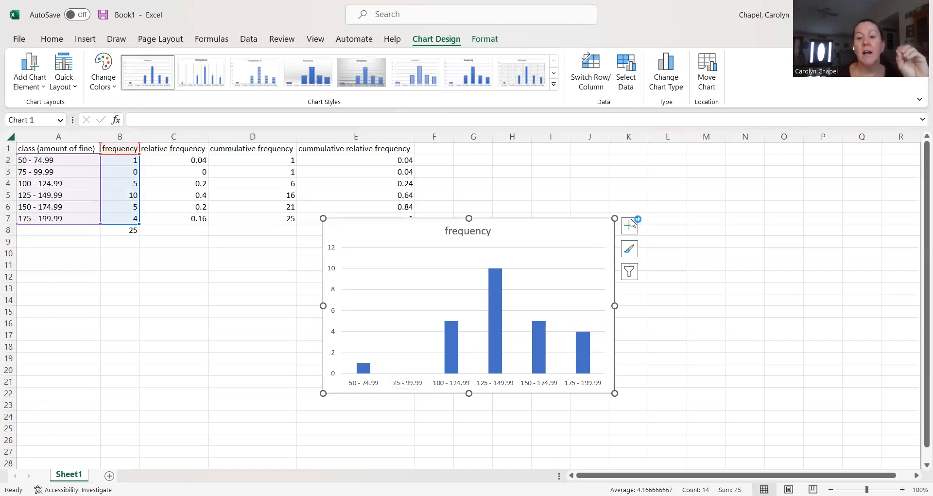
{"action": "mouse_move", "coordinate": [629, 225]}
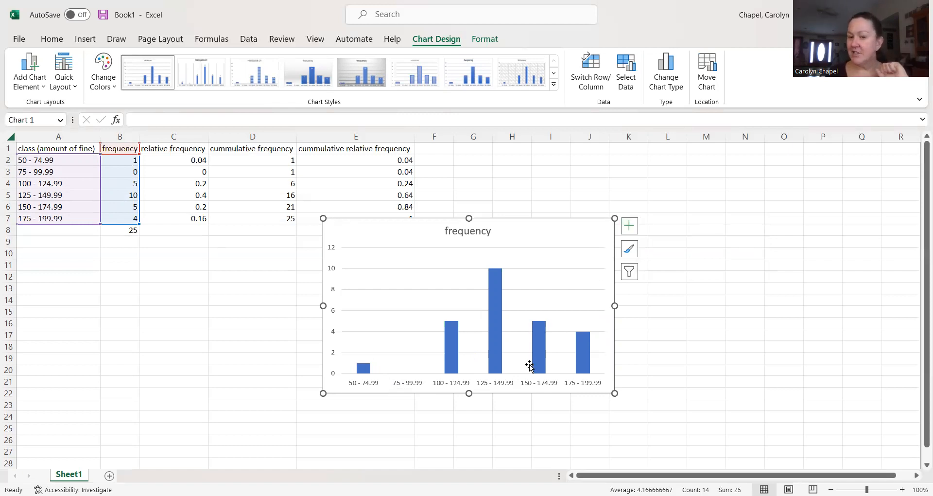
{"action": "mouse_move", "coordinate": [328, 291]}
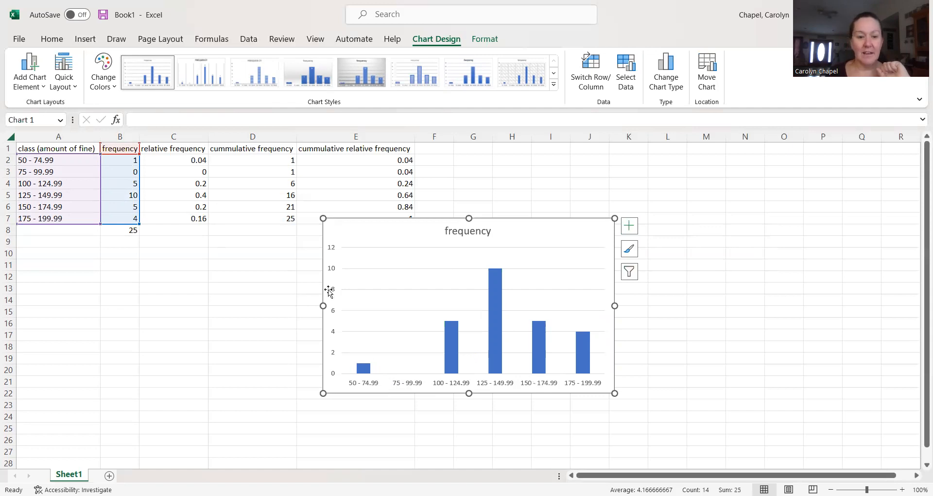
{"action": "mouse_move", "coordinate": [483, 23]}
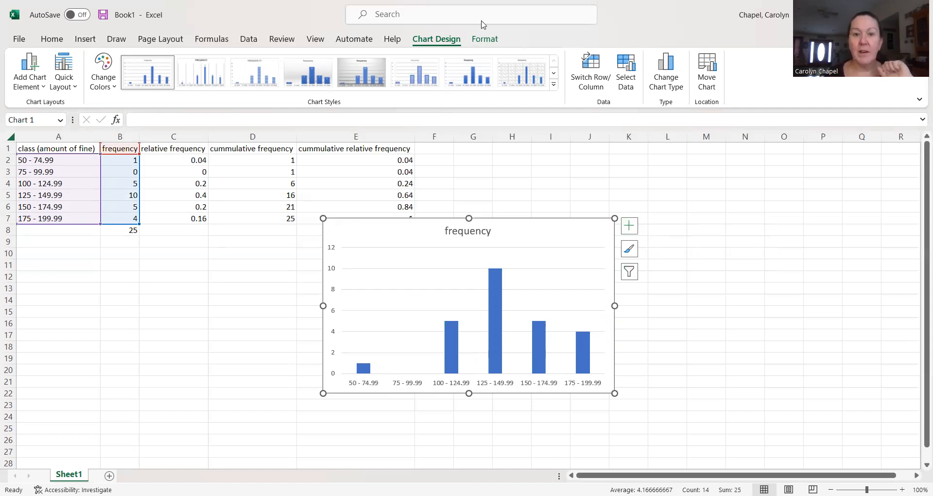
{"action": "mouse_move", "coordinate": [441, 39]}
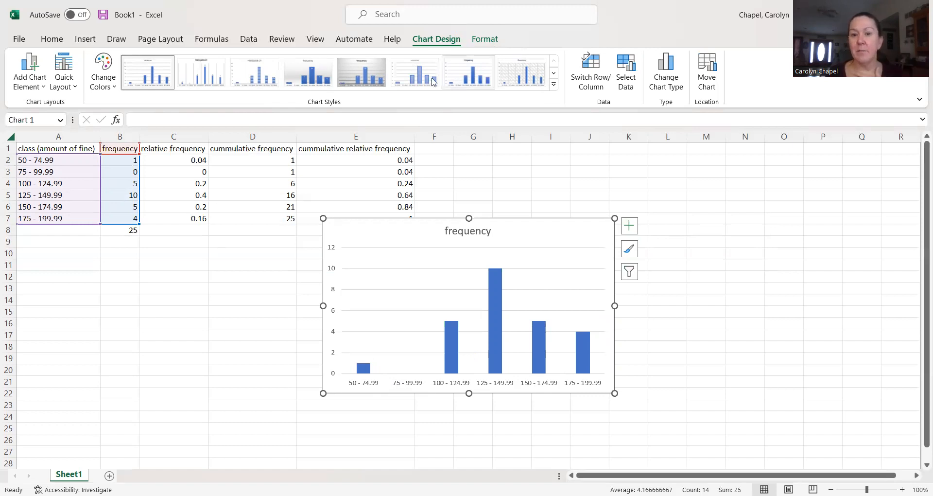
{"action": "left_click", "coordinate": [309, 72]}
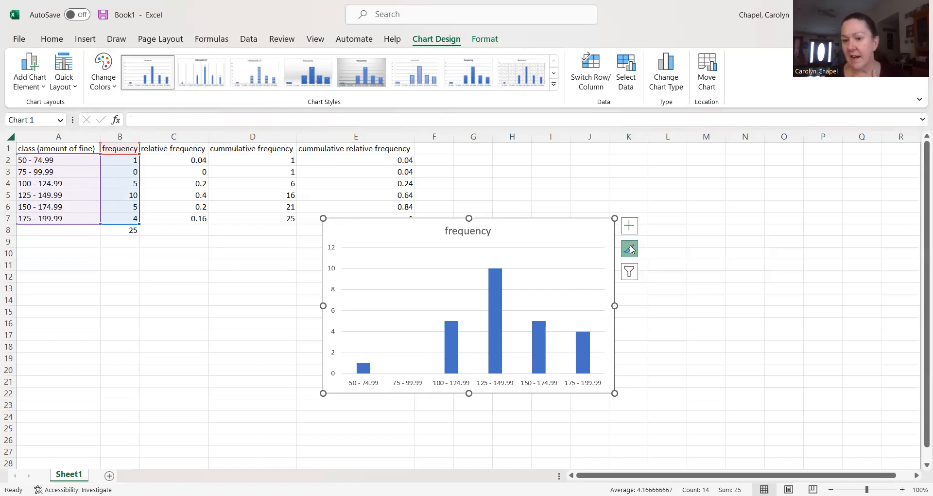
{"action": "mouse_move", "coordinate": [634, 233]}
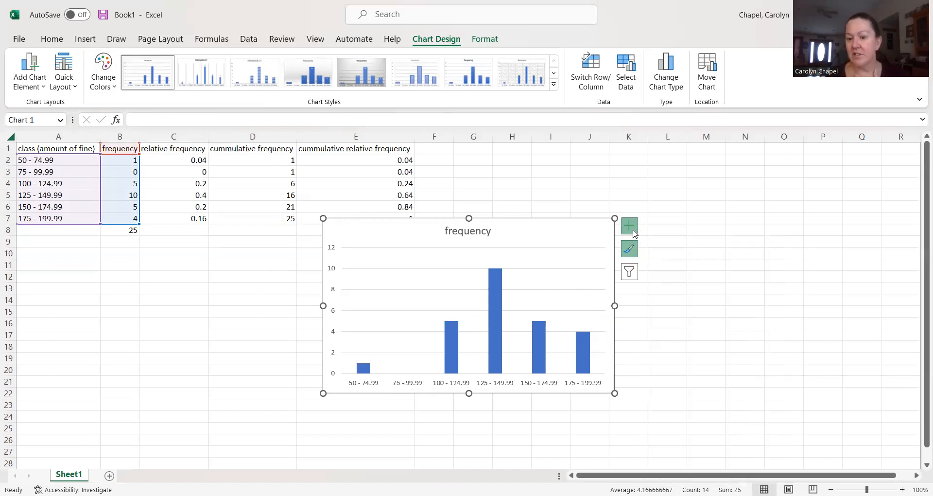
{"action": "left_click", "coordinate": [630, 226]}
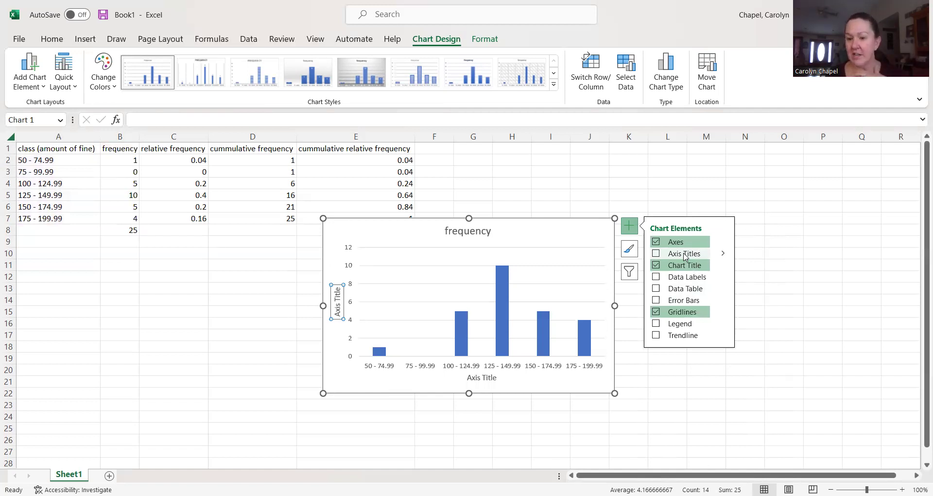
{"action": "left_click", "coordinate": [655, 276]}
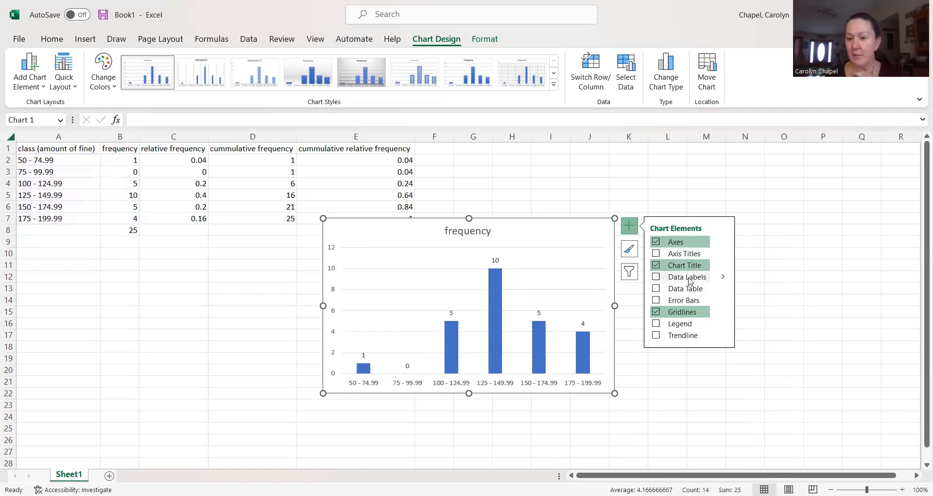
{"action": "left_click", "coordinate": [656, 288]}
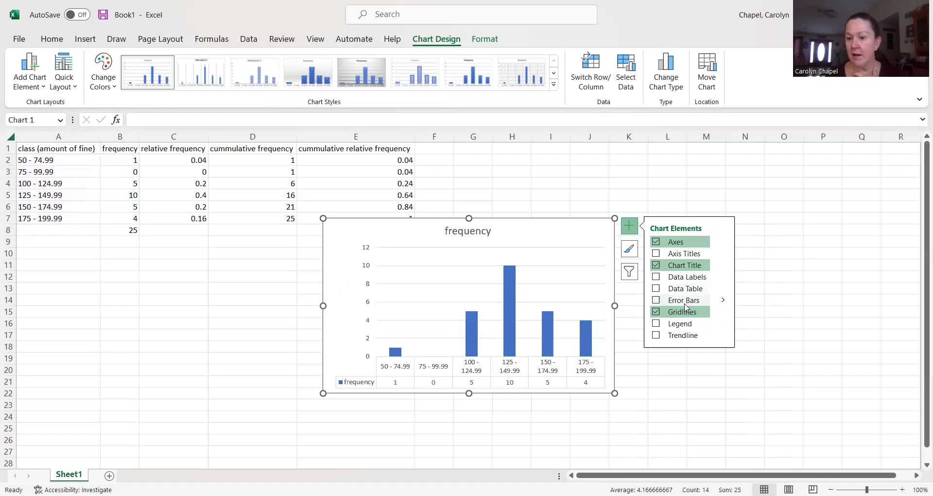
{"action": "left_click", "coordinate": [682, 322]}
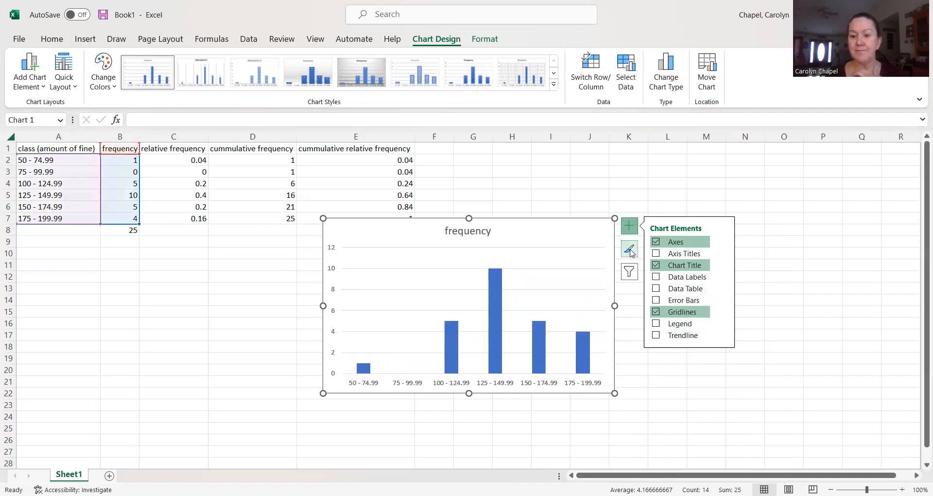
{"action": "left_click", "coordinate": [629, 249]}
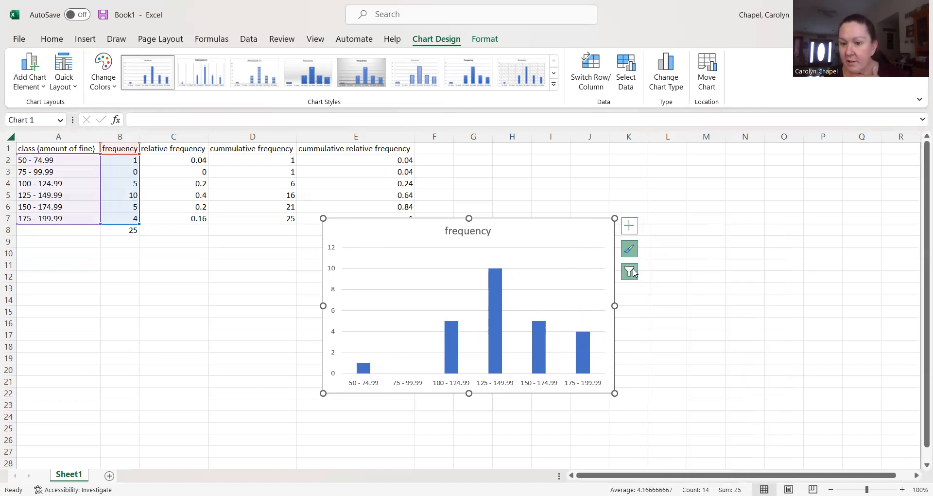
- Check the chart's series and category filters, leaving all six classes included
{"action": "left_click", "coordinate": [629, 271]}
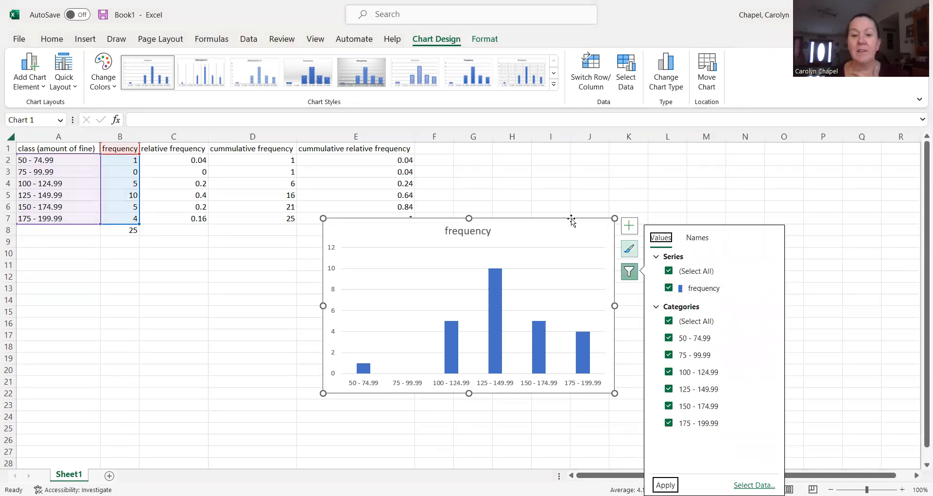
{"action": "mouse_move", "coordinate": [491, 233]}
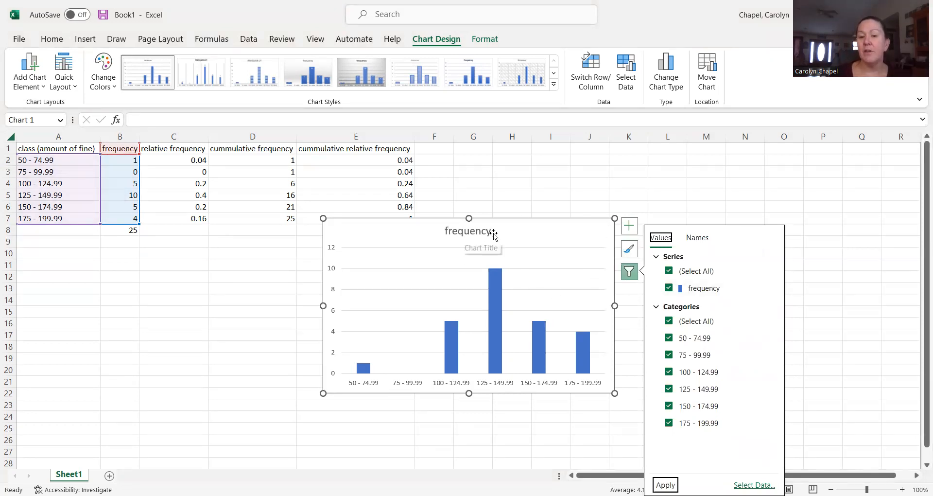
{"action": "mouse_move", "coordinate": [475, 232]}
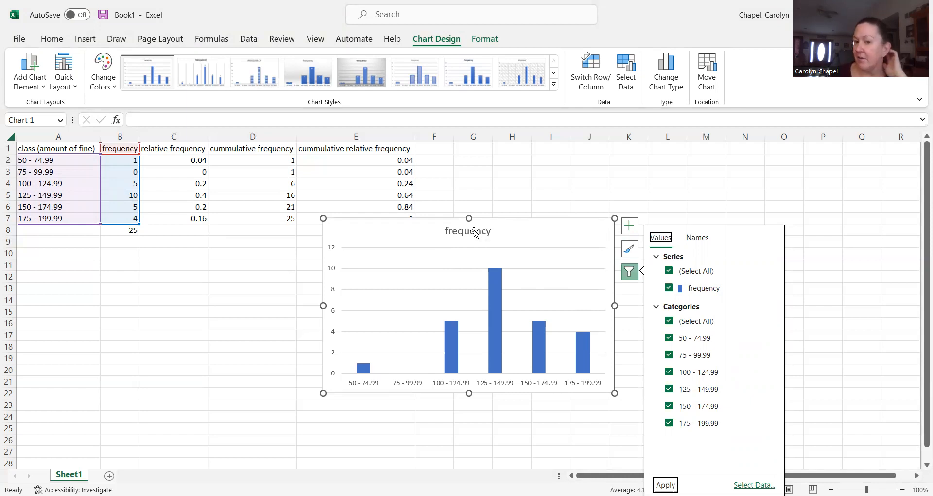
{"action": "mouse_move", "coordinate": [606, 183]}
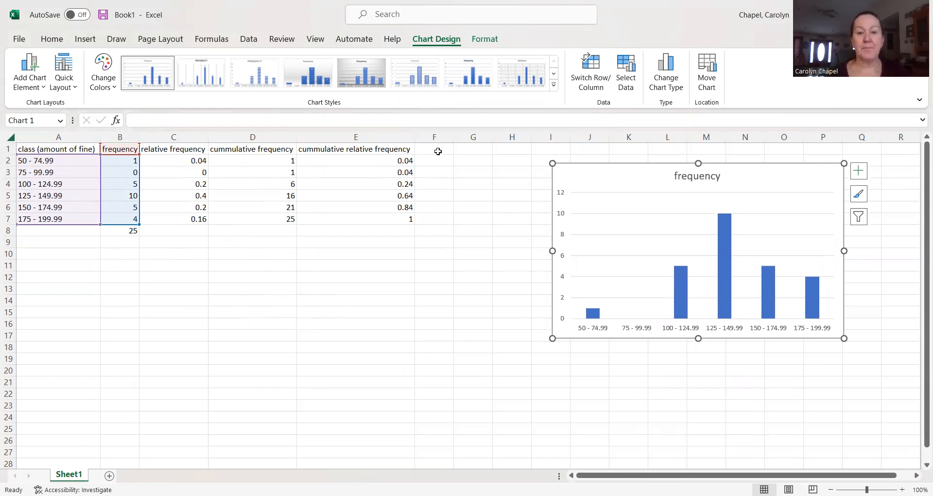
{"action": "mouse_move", "coordinate": [442, 149]}
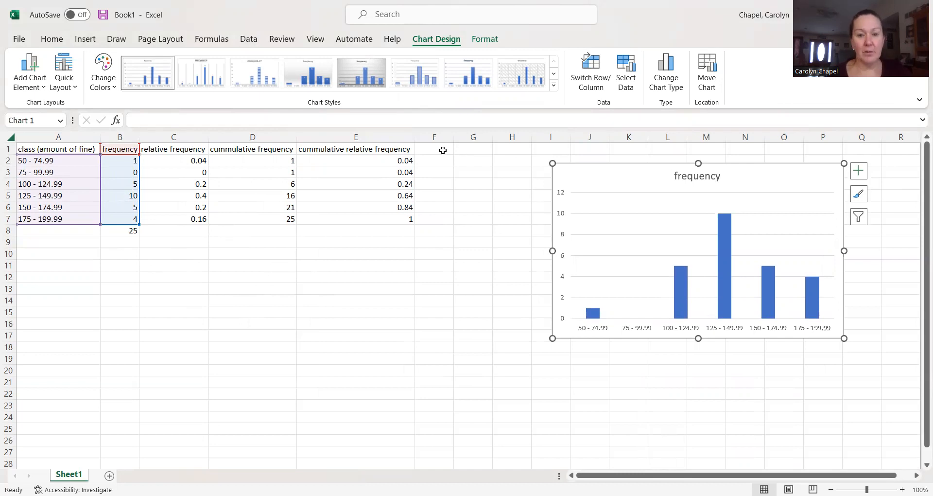
{"action": "mouse_move", "coordinate": [453, 150]}
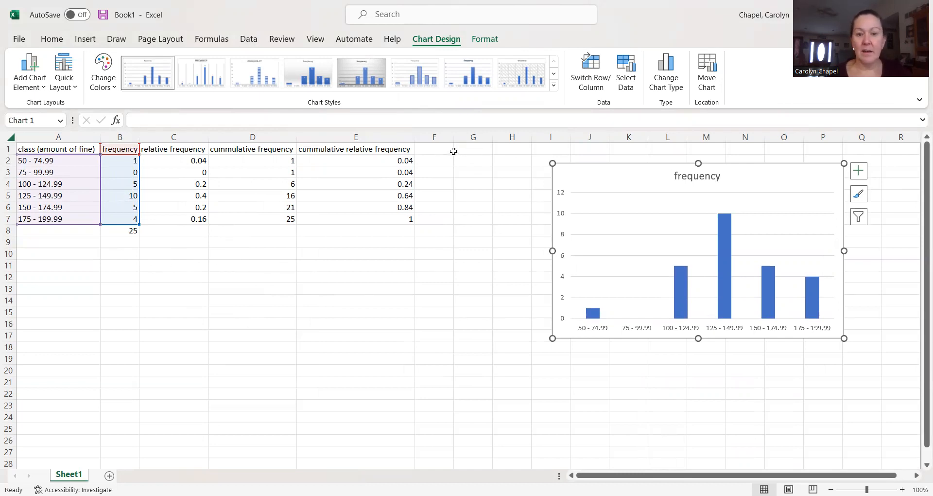
{"action": "mouse_move", "coordinate": [438, 151]}
{"action": "type", "text": "mid"}
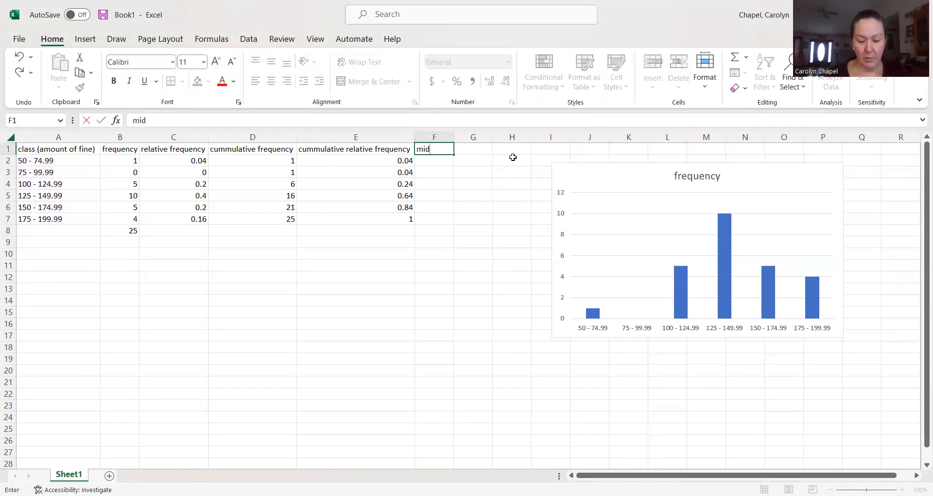
- Enter the heading 'midpoints' in F1
{"action": "type", "text": "points"}
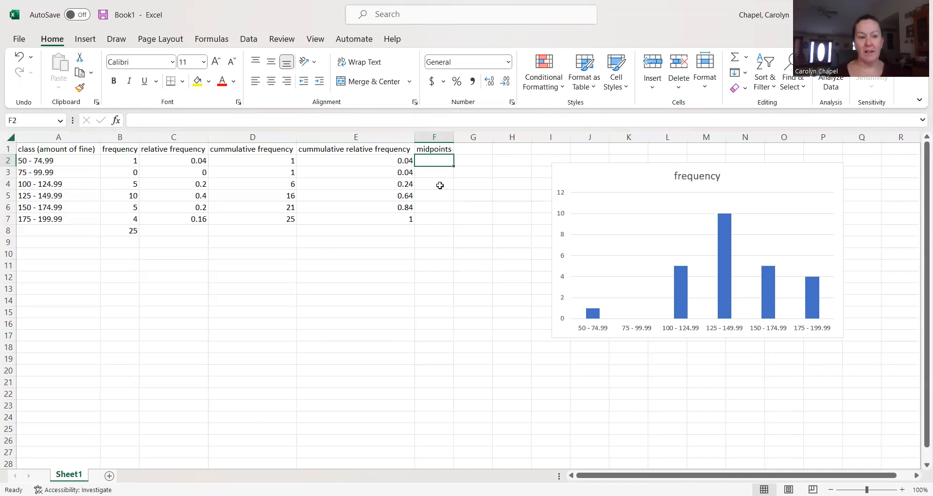
{"action": "mouse_move", "coordinate": [361, 169]}
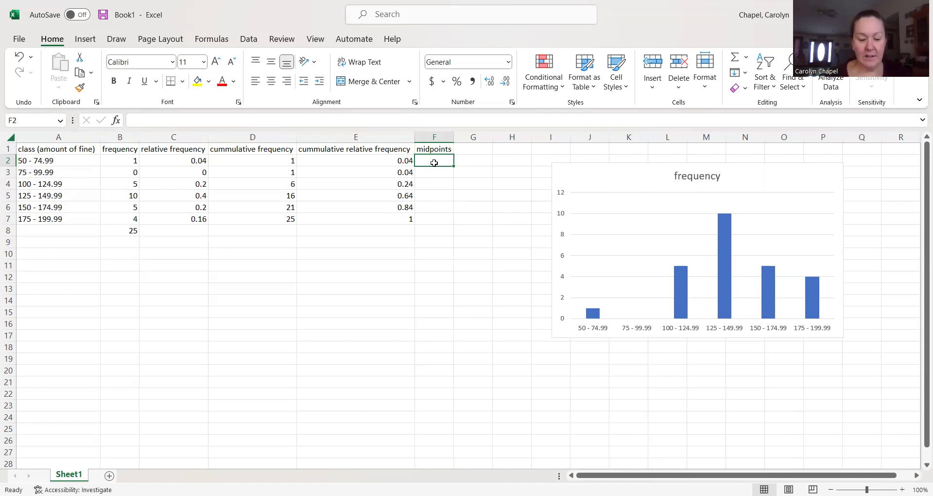
- Compute the first midpoint in F2 as =(25+50)/2, giving 37.5
{"action": "type", "text": "=25"}
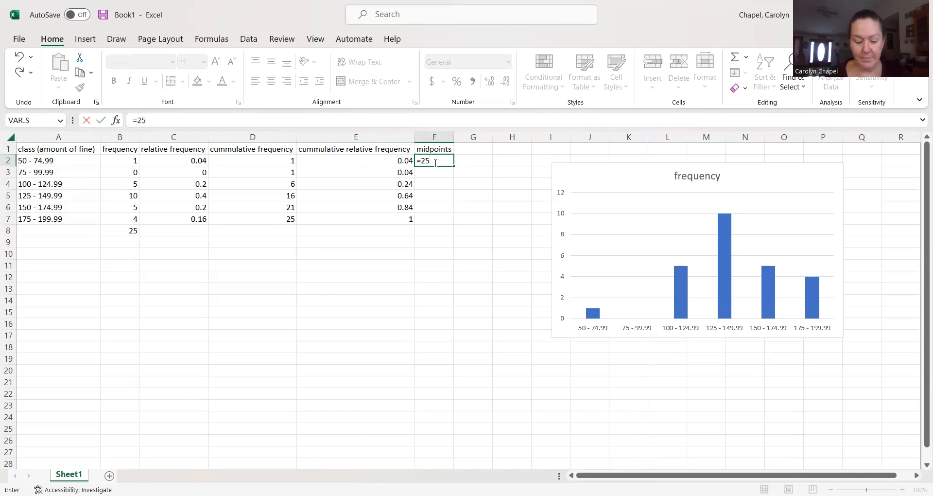
{"action": "type", "text": "+"}
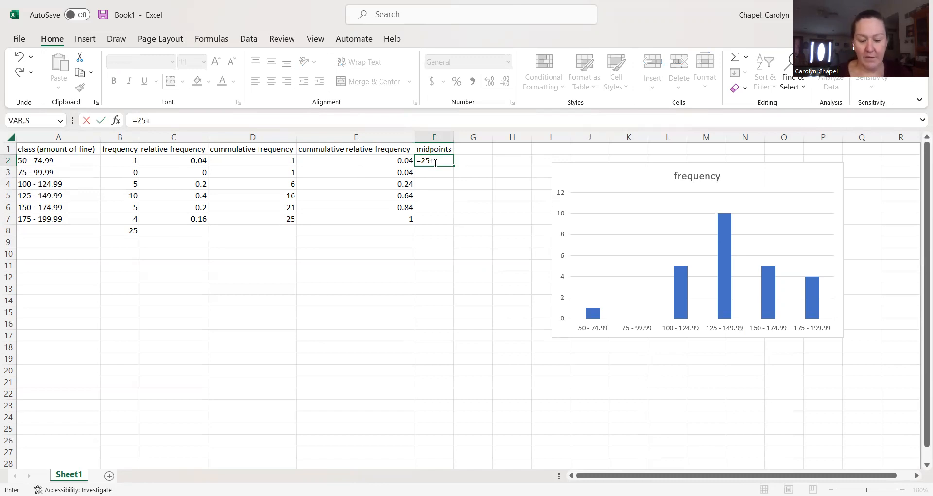
{"action": "type", "text": "50"}
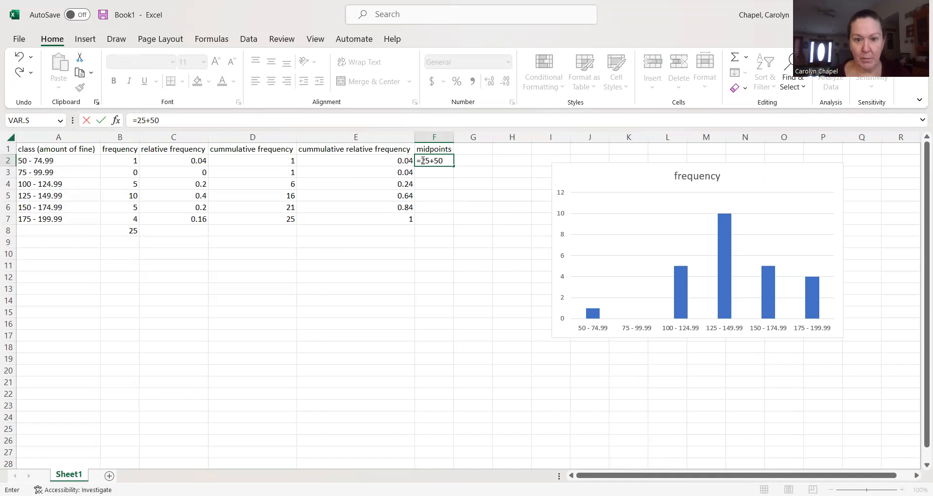
{"action": "type", "text": "("}
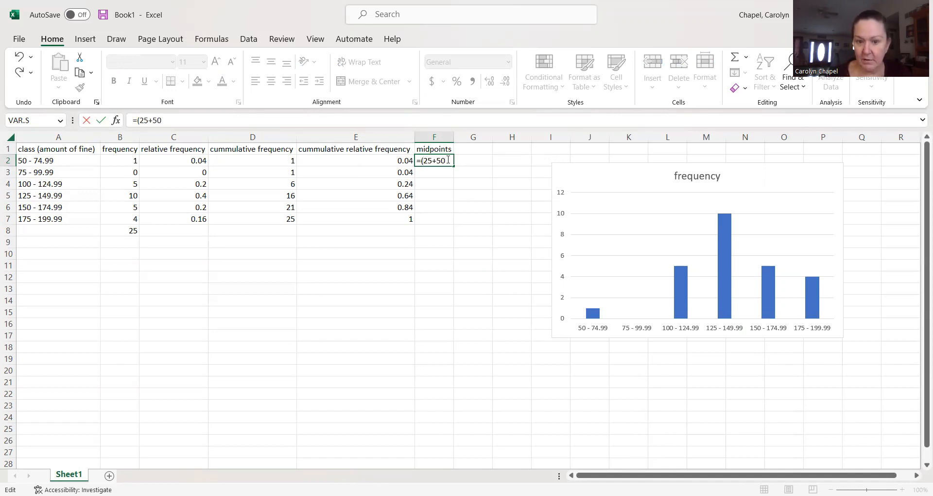
{"action": "type", "text": ")/2"}
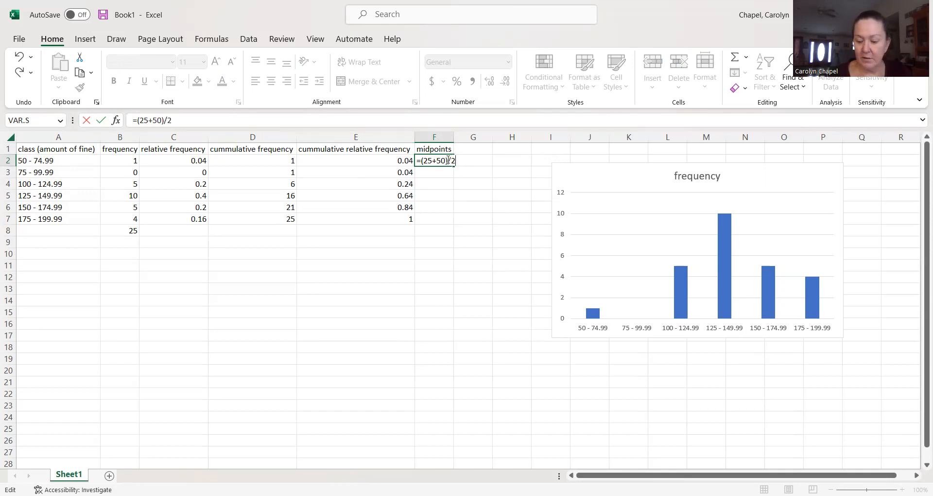
{"action": "key", "text": "Enter"}
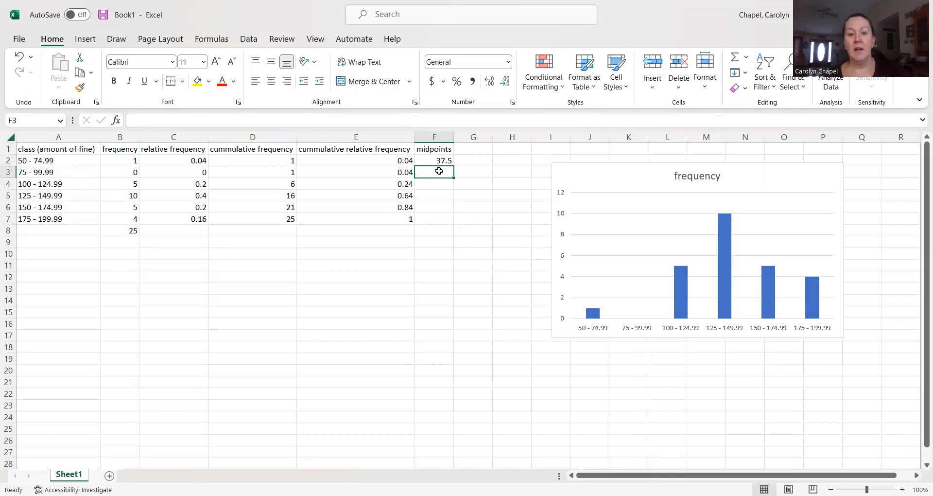
- Compute the second midpoint in F3 as =(50+75)/2, giving 62.5
{"action": "type", "text": "="}
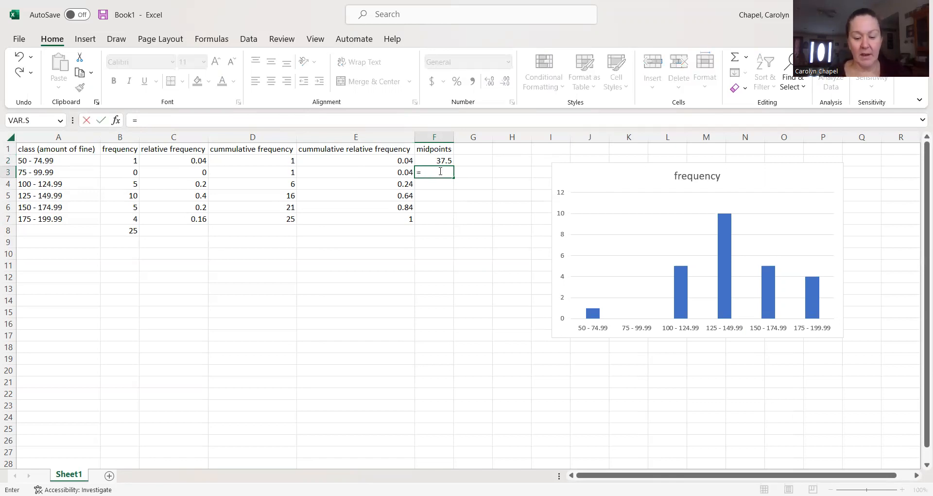
{"action": "type", "text": "50"}
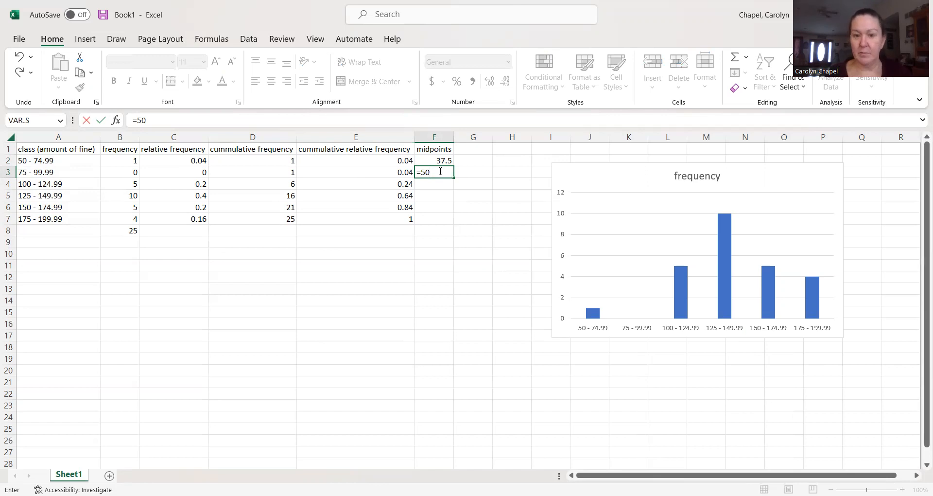
{"action": "type", "text": "("}
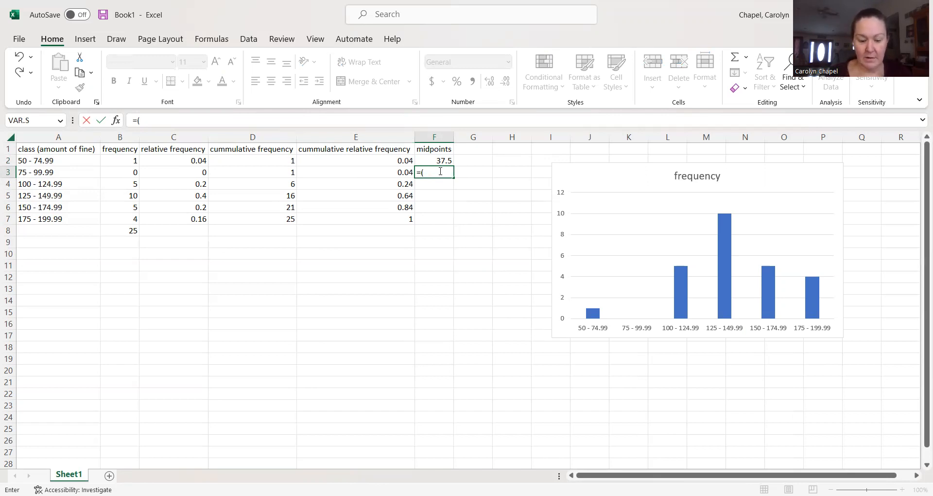
{"action": "type", "text": "50"}
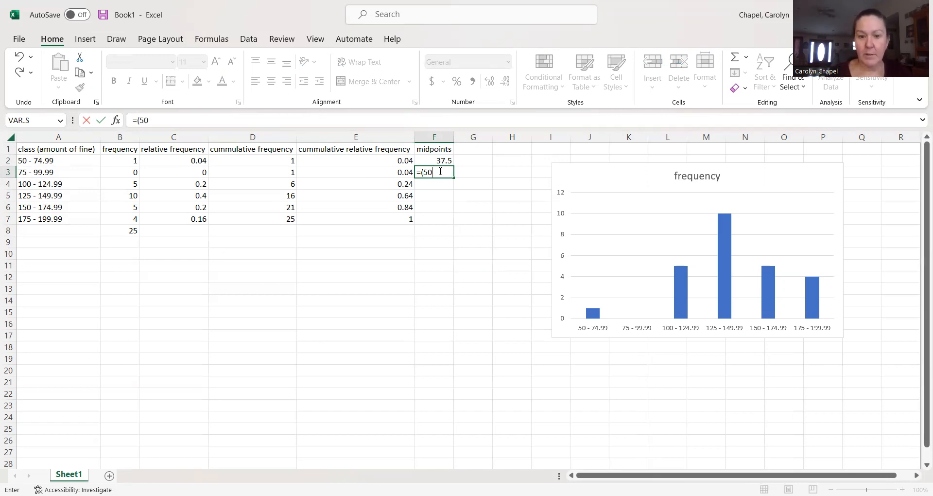
{"action": "type", "text": "+7"}
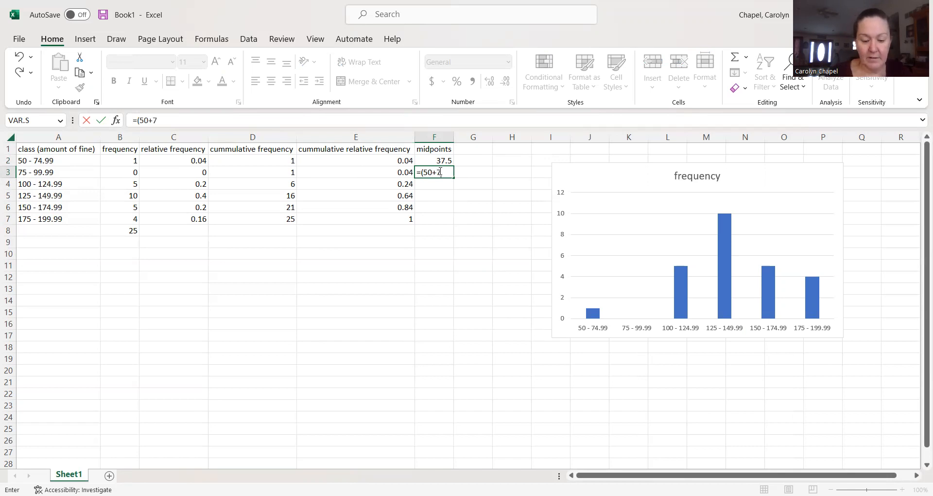
{"action": "type", "text": "5)/"}
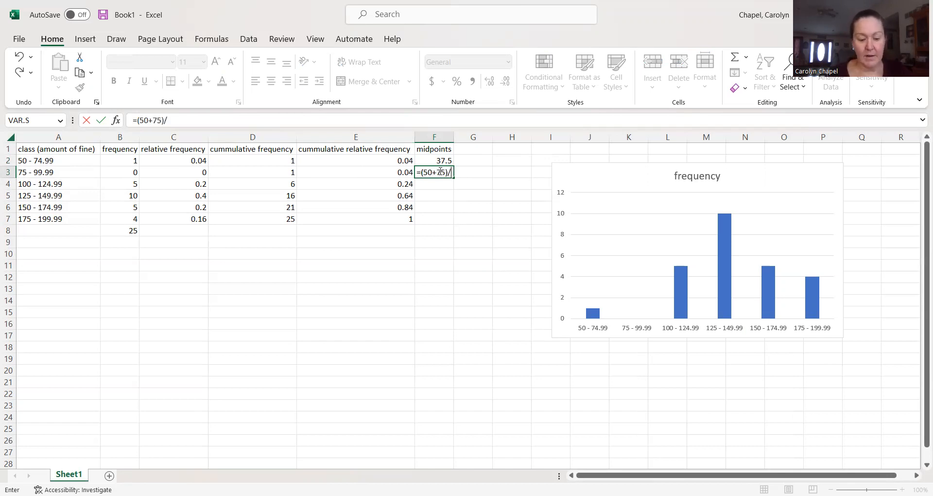
{"action": "key", "text": "Enter"}
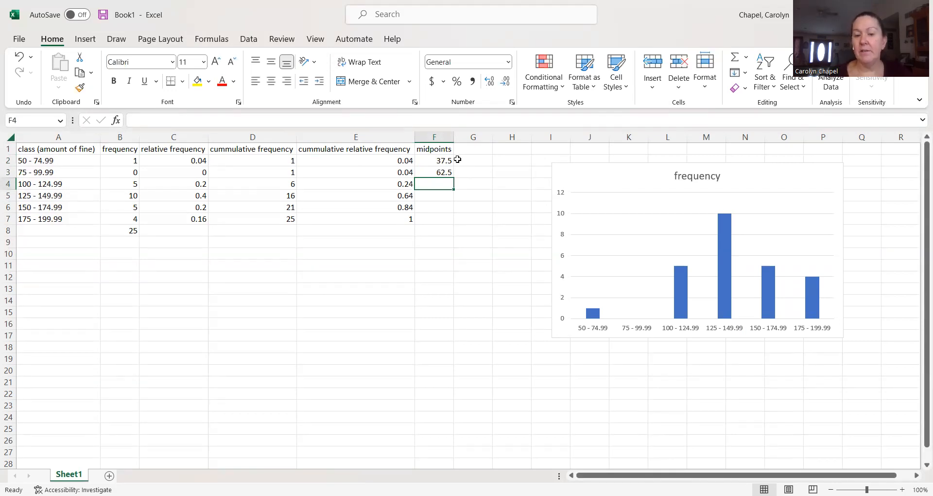
- Fill the 37.5/62.5 midpoint pattern from F2:F3 down to row 8
{"action": "left_click", "coordinate": [434, 160]}
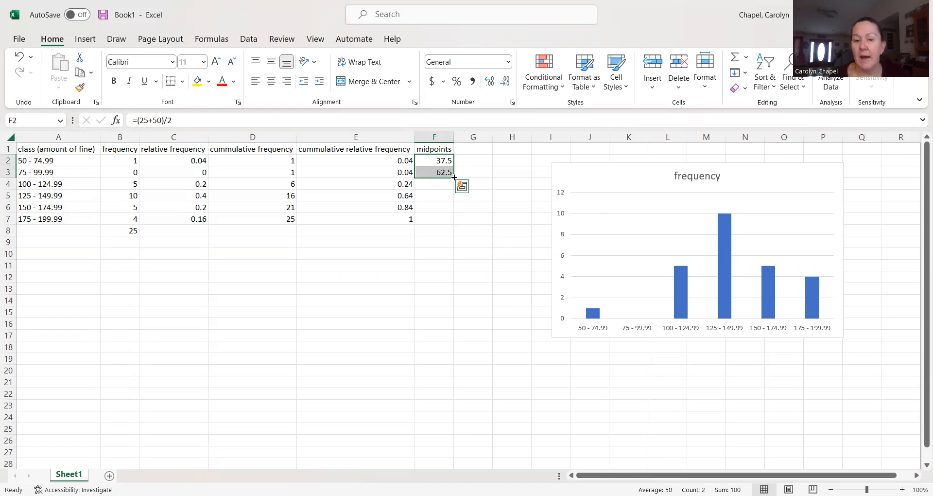
{"action": "left_click_drag", "start_coordinate": [433, 172], "coordinate": [433, 195]}
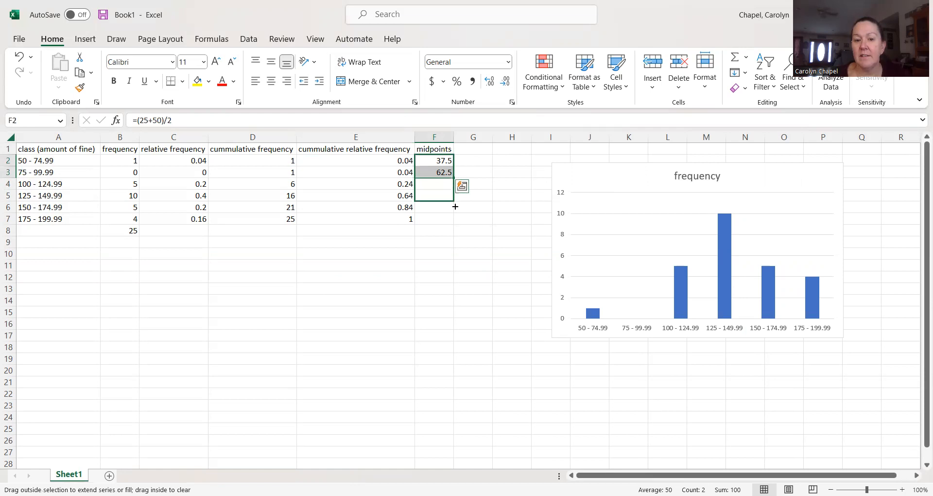
{"action": "left_click_drag", "start_coordinate": [455, 172], "coordinate": [455, 231]}
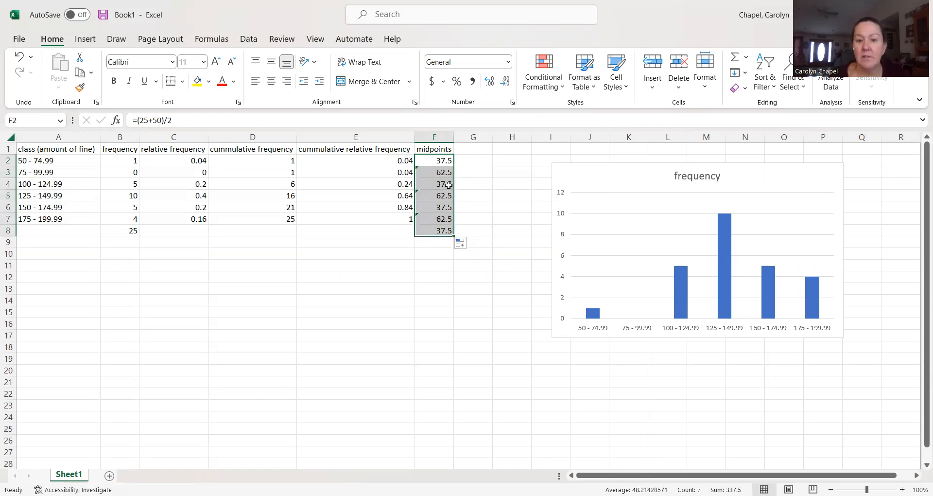
- Re-enter the third midpoint in F4 as =175/2, giving 87.5
{"action": "left_click", "coordinate": [434, 184]}
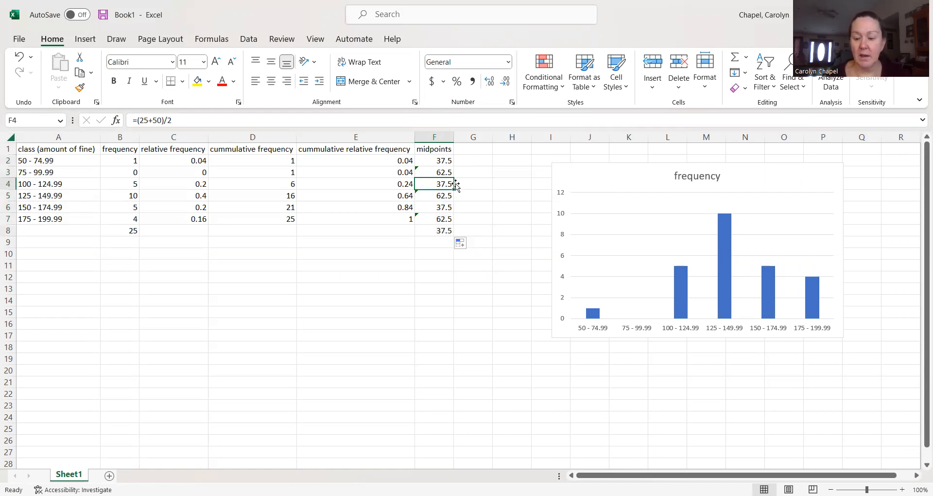
{"action": "key", "text": "Delete"}
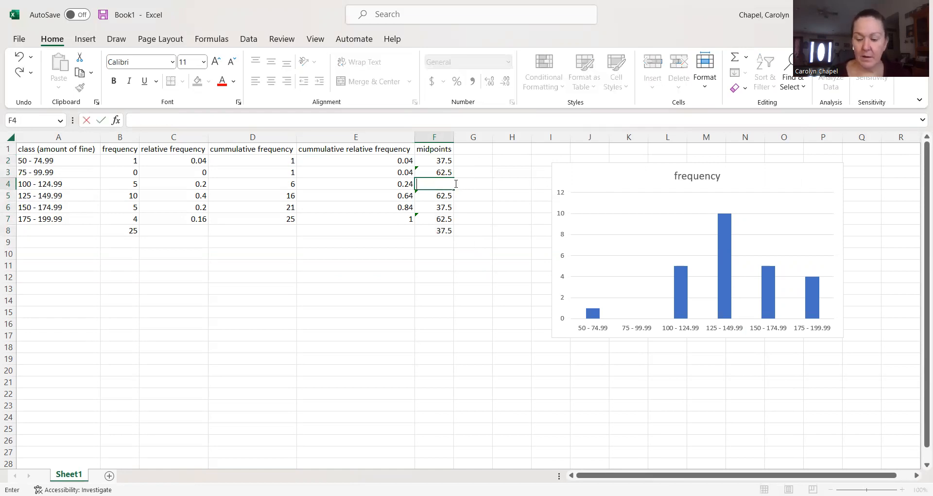
{"action": "type", "text": "="}
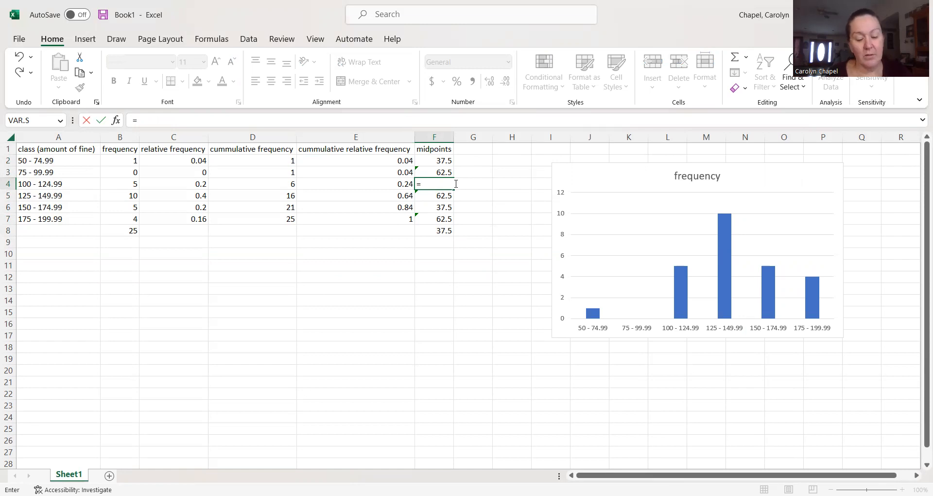
{"action": "type", "text": "175/"}
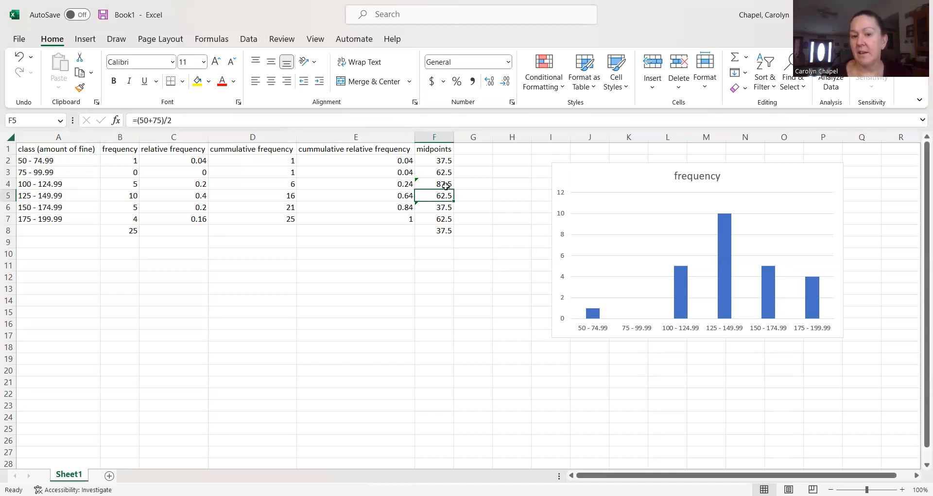
{"action": "mouse_move", "coordinate": [446, 199]}
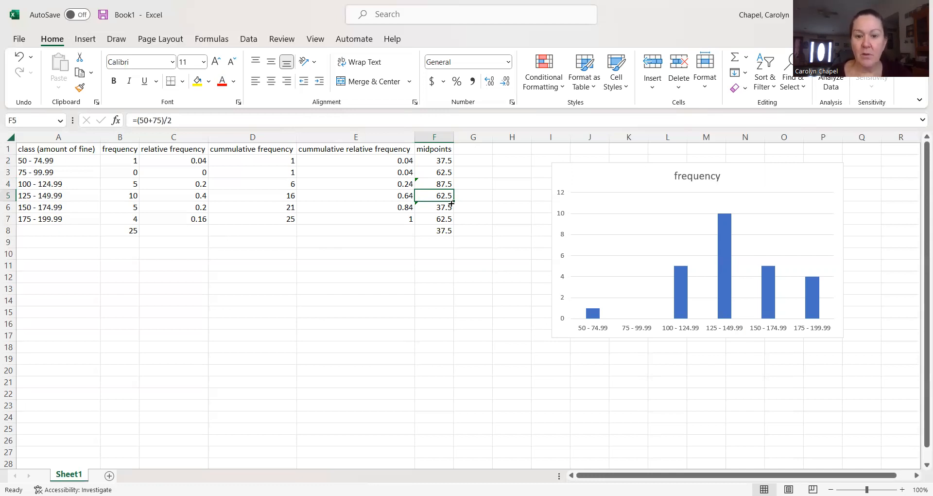
{"action": "mouse_move", "coordinate": [467, 212]}
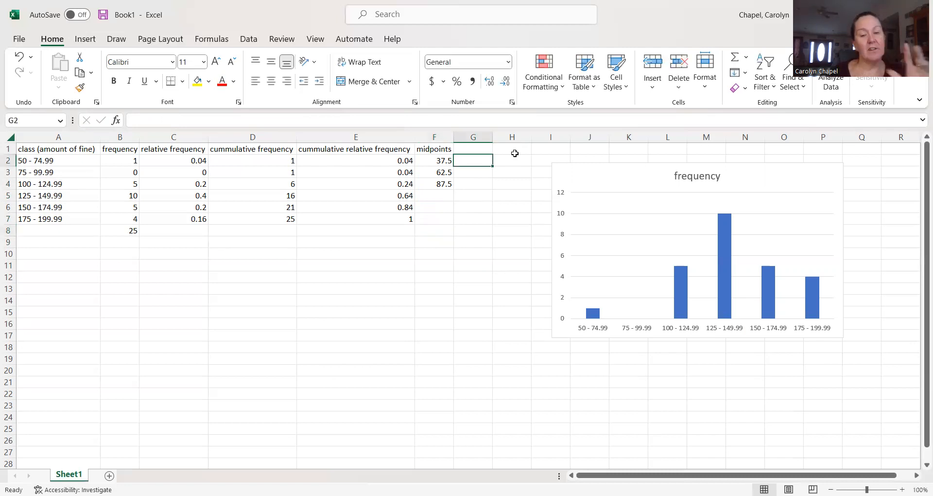
- Enter the polygon frequencies 0, 1 and 5 beside the midpoints
{"action": "type", "text": "0"}
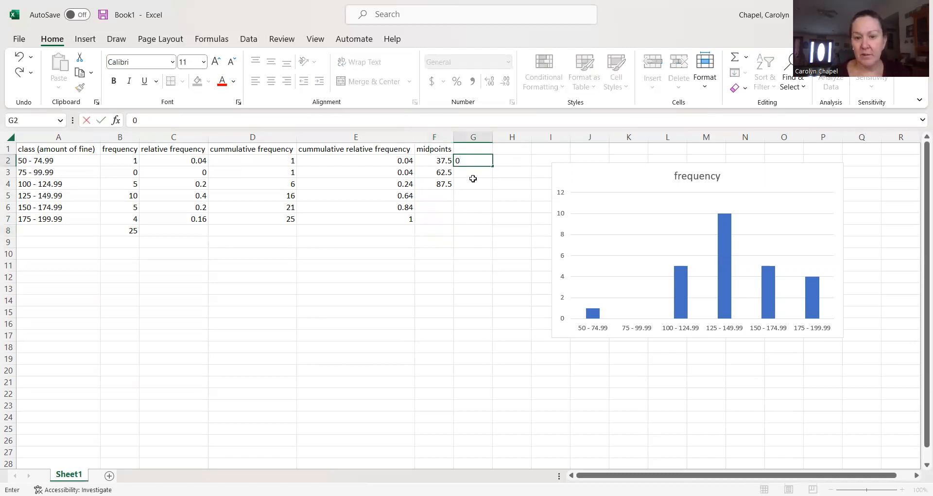
{"action": "key", "text": "Enter"}
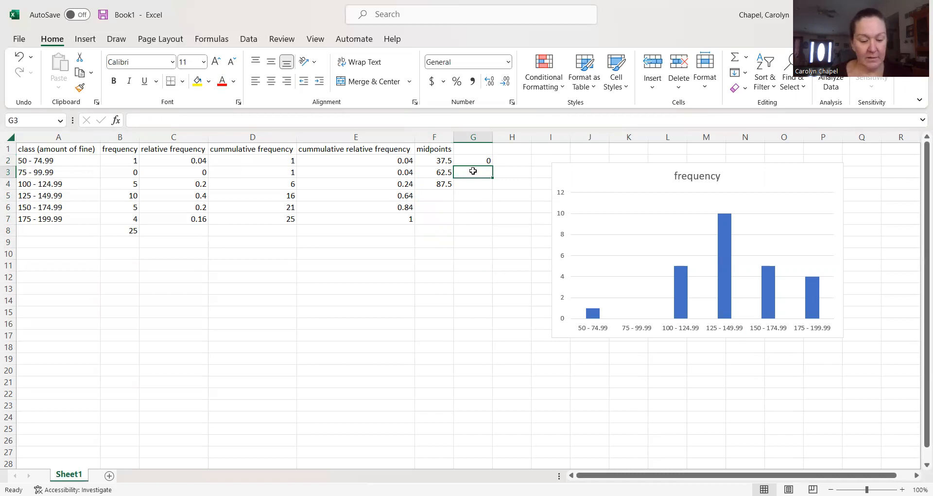
{"action": "type", "text": "1"}
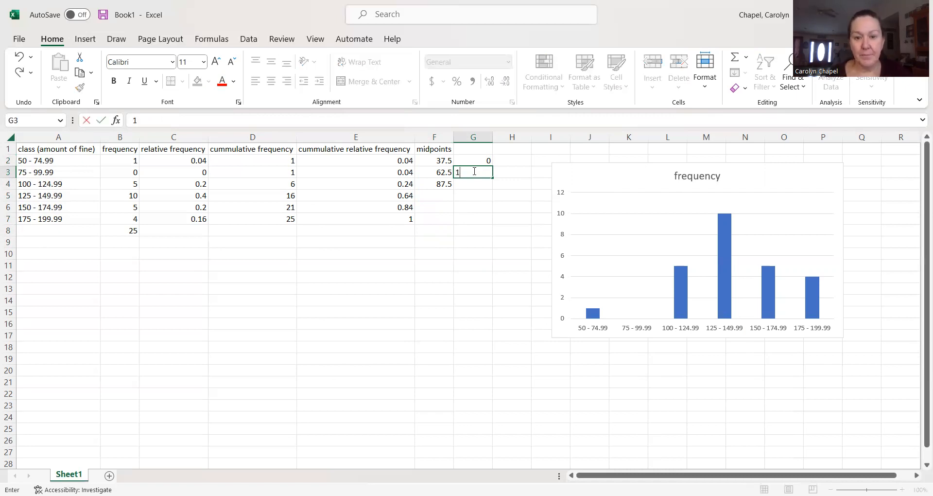
{"action": "key", "text": "Enter"}
{"action": "type", "text": "0"}
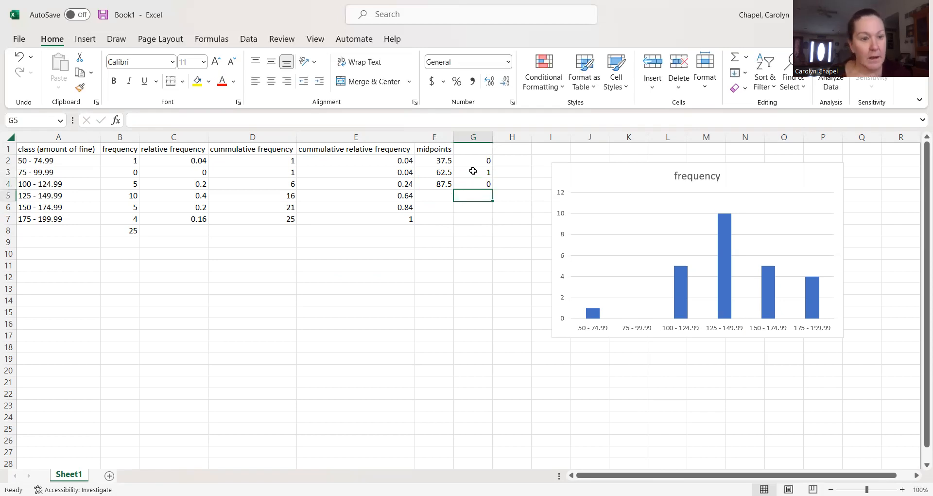
{"action": "type", "text": "5"}
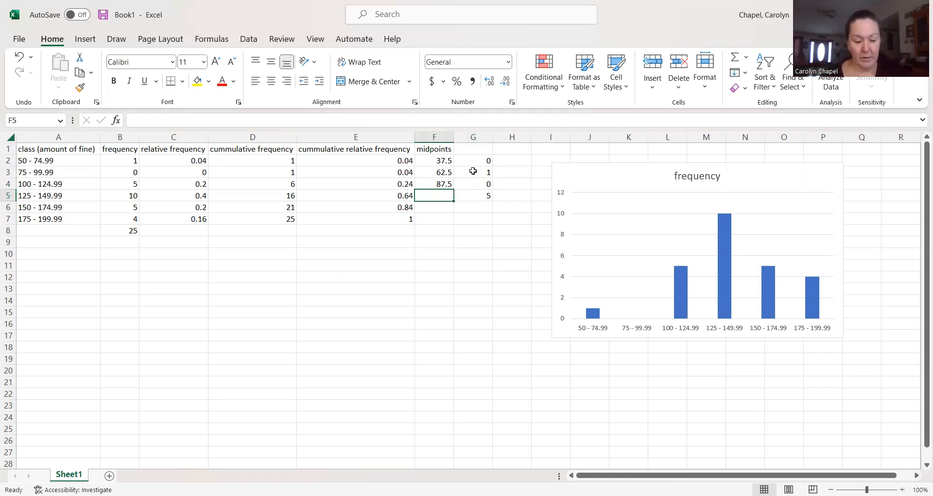
- Enter the fourth midpoint in F5 as =225/2, giving 112.5
{"action": "type", "text": "22"}
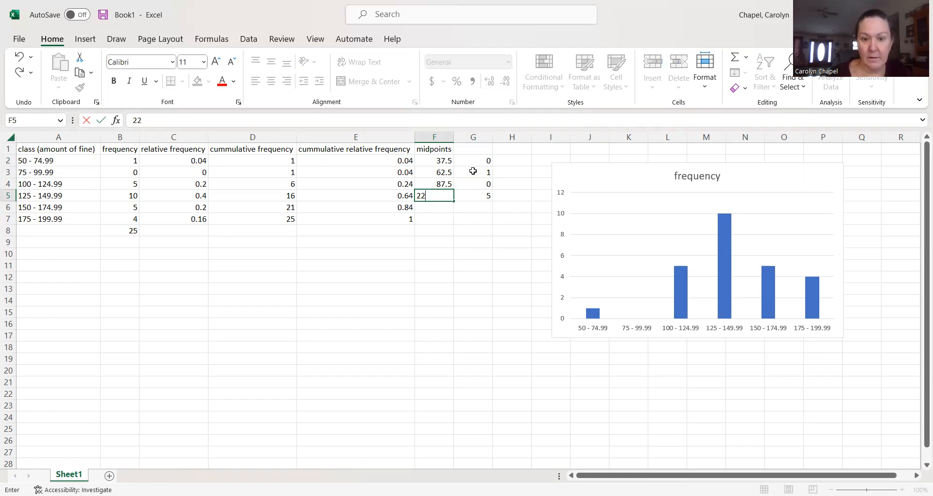
{"action": "type", "text": "=225/2"}
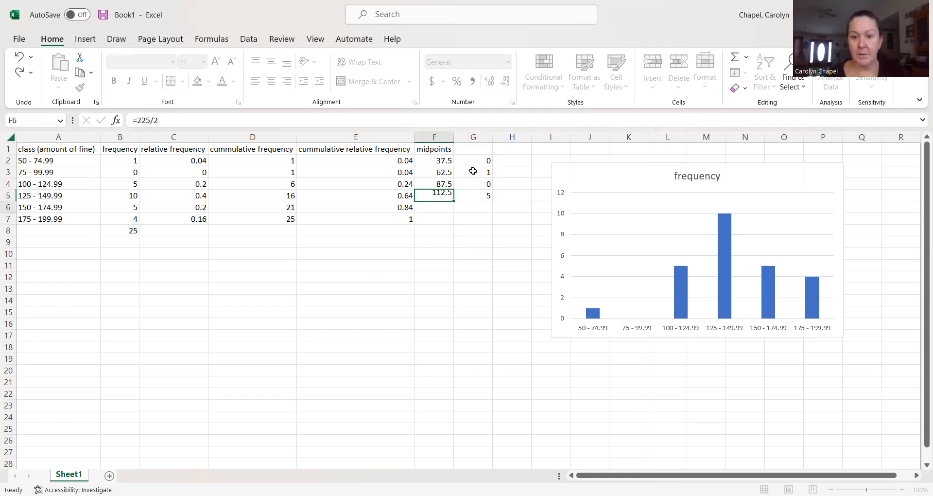
{"action": "left_click", "coordinate": [433, 207]}
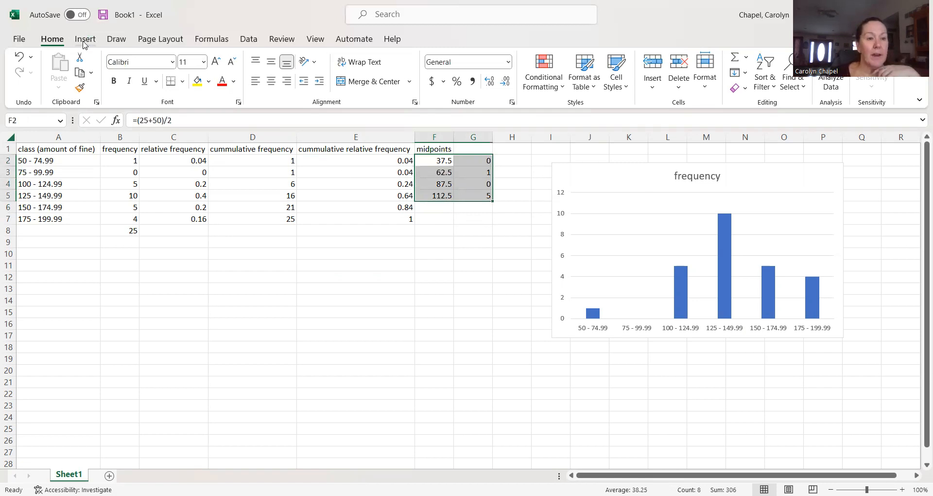
- Insert a Scatter with Straight Lines chart of the midpoints against frequencies 0, 1, 0, 5
{"action": "left_click", "coordinate": [86, 39]}
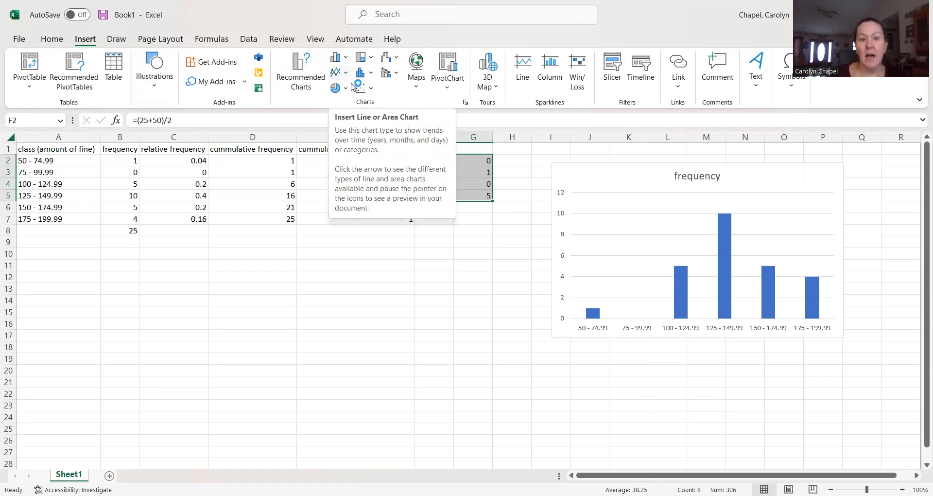
{"action": "mouse_move", "coordinate": [360, 88]}
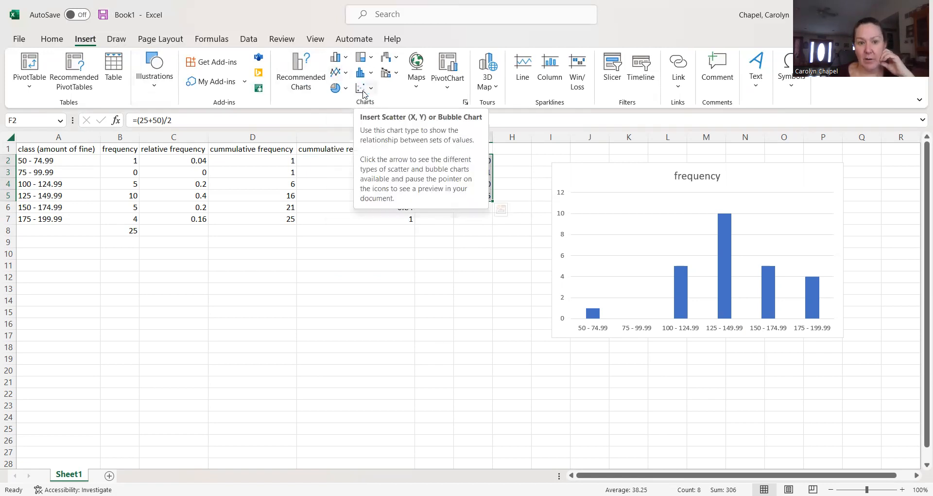
{"action": "left_click", "coordinate": [362, 87]}
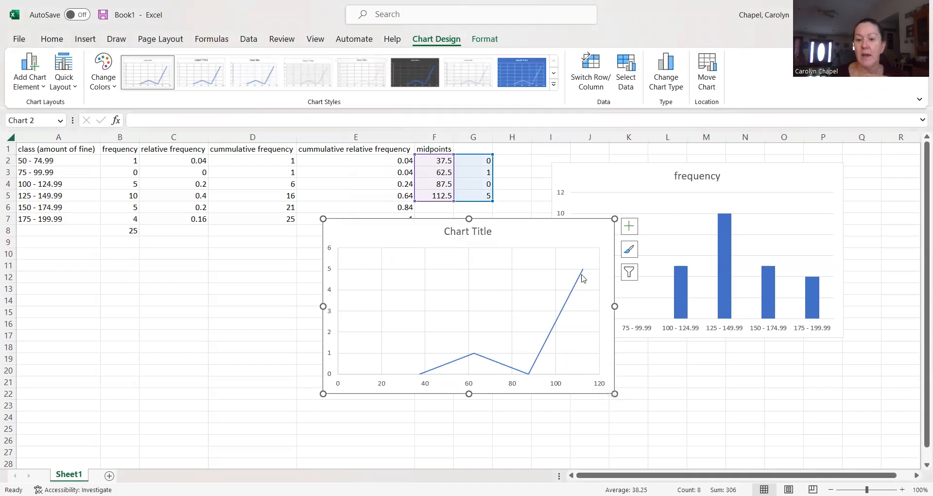
{"action": "mouse_move", "coordinate": [591, 263]}
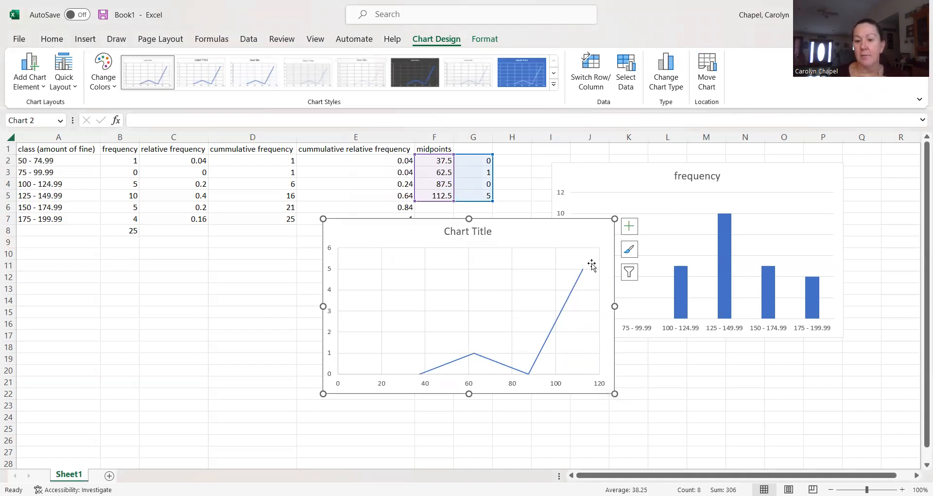
{"action": "mouse_move", "coordinate": [581, 272]}
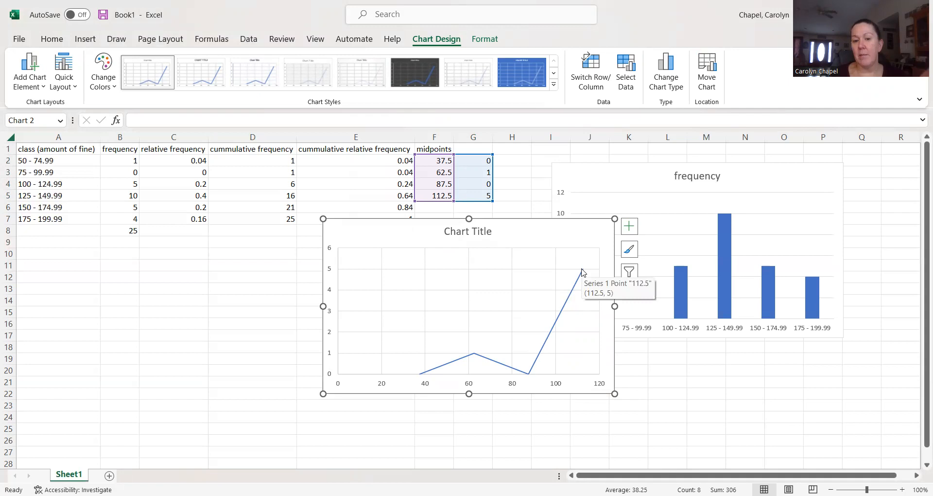
{"action": "mouse_move", "coordinate": [772, 393]}
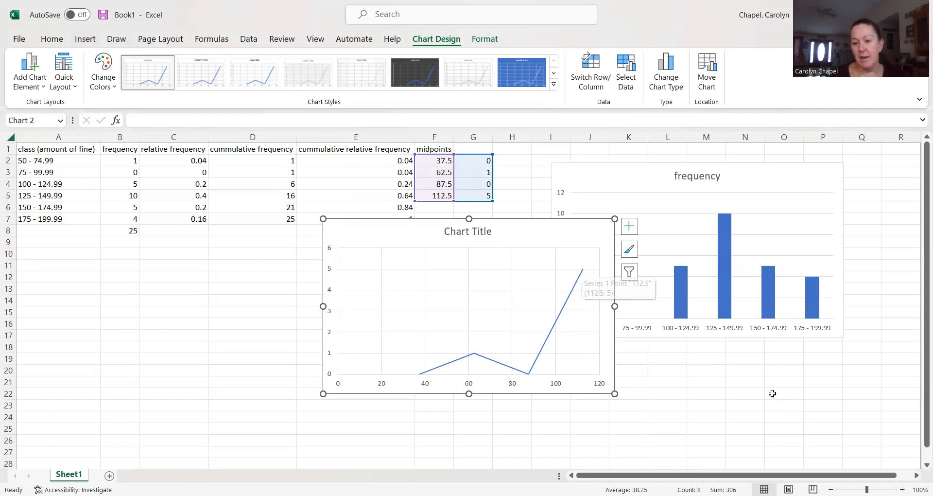
{"action": "mouse_move", "coordinate": [705, 390]}
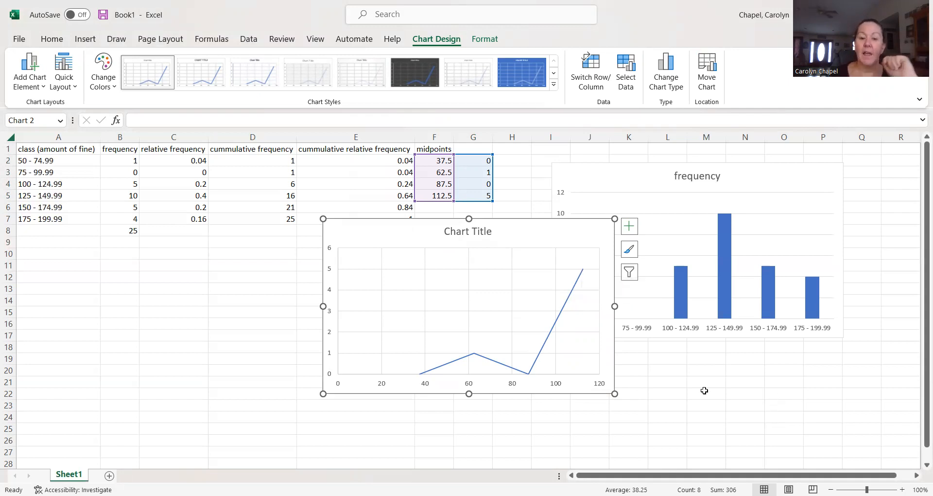
{"action": "mouse_move", "coordinate": [441, 369]}
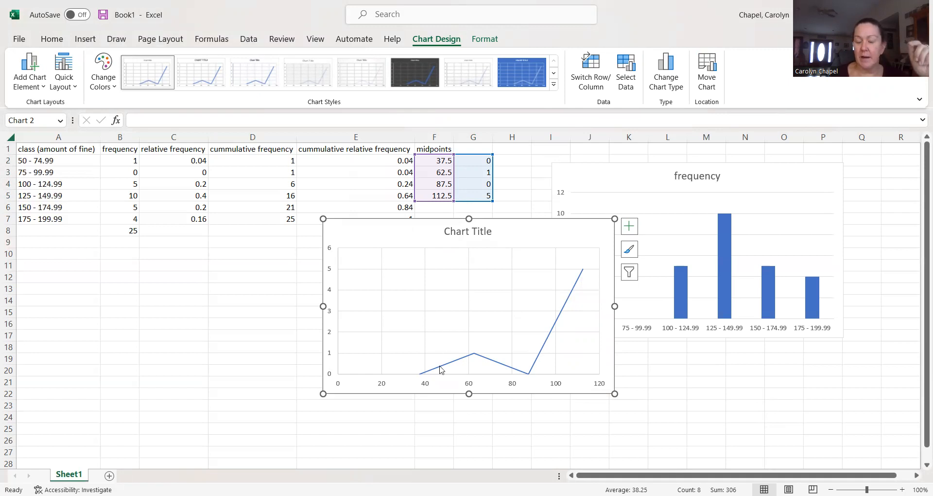
{"action": "mouse_move", "coordinate": [442, 370]}
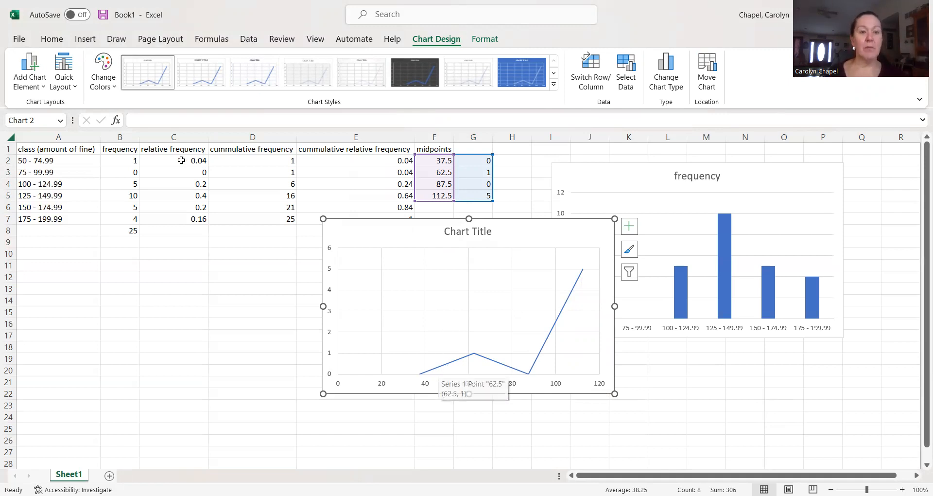
{"action": "mouse_move", "coordinate": [55, 157]}
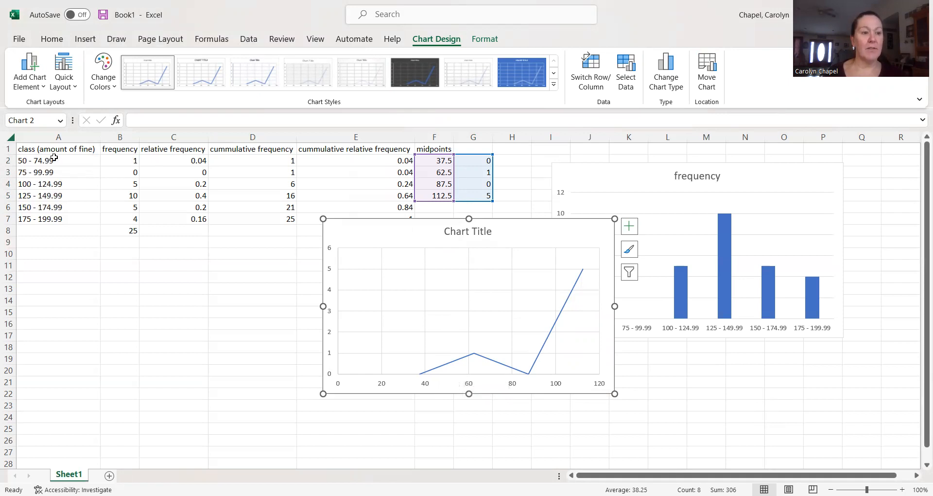
{"action": "mouse_move", "coordinate": [63, 149]}
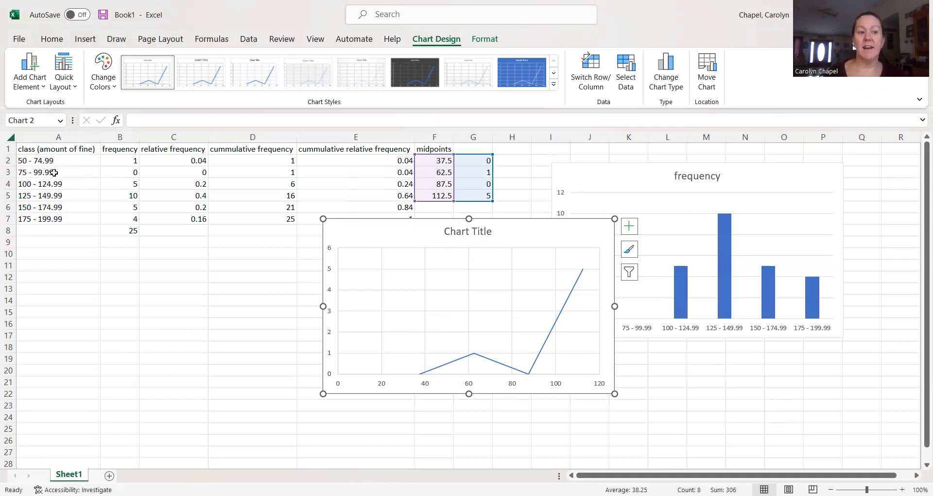
{"action": "mouse_move", "coordinate": [64, 186]}
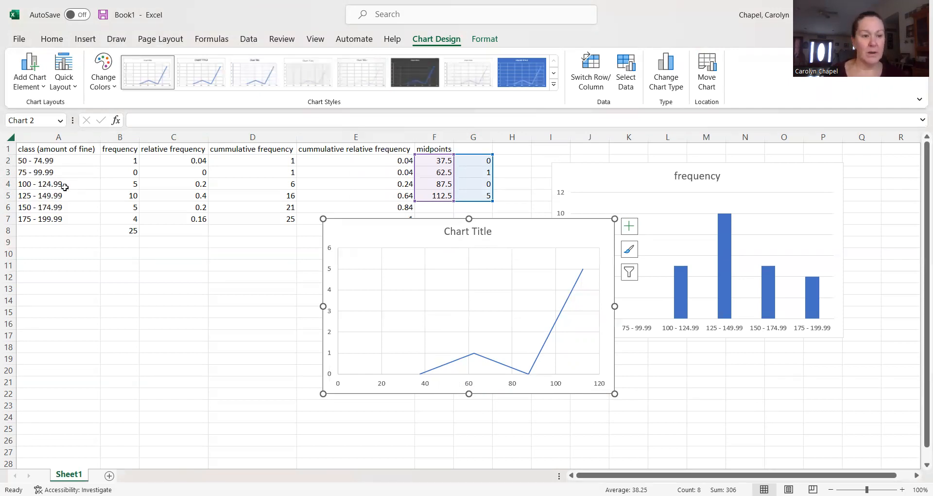
{"action": "mouse_move", "coordinate": [284, 228]}
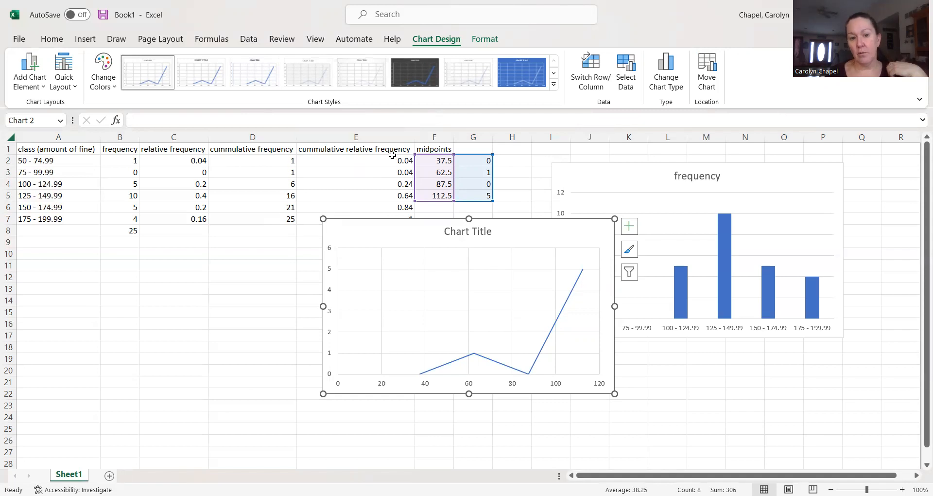
{"action": "mouse_move", "coordinate": [416, 376]}
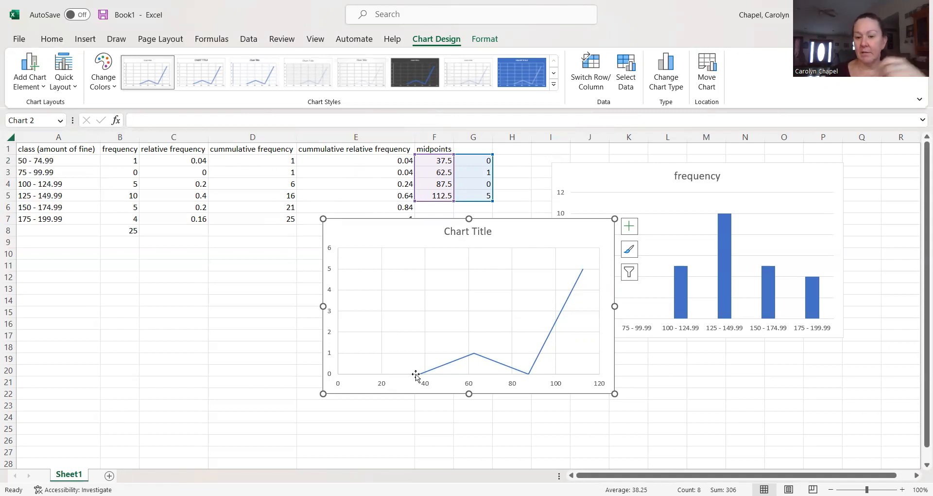
{"action": "mouse_move", "coordinate": [381, 244]}
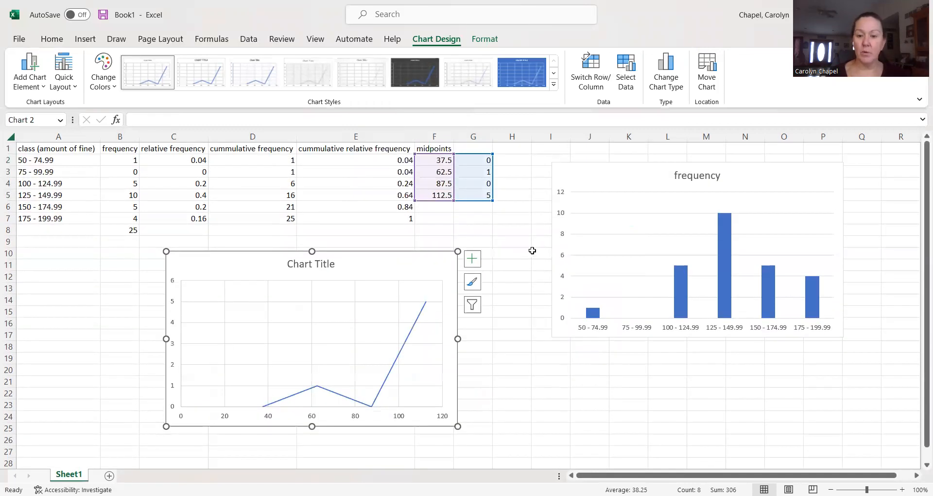
{"action": "mouse_move", "coordinate": [546, 225]}
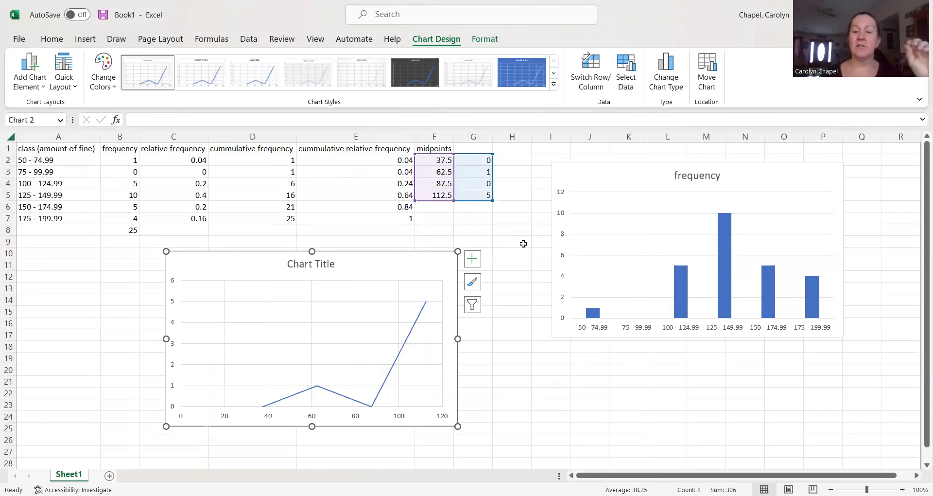
{"action": "mouse_move", "coordinate": [523, 259]}
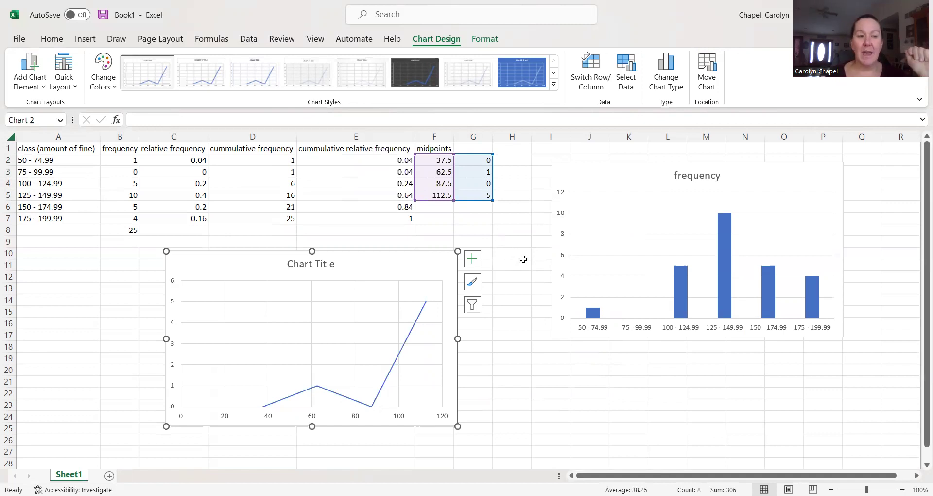
{"action": "mouse_move", "coordinate": [531, 257]}
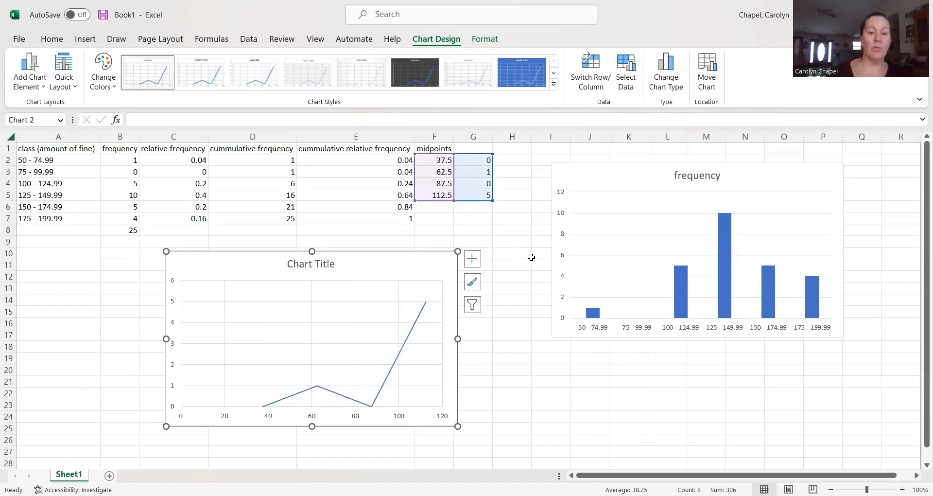
{"action": "mouse_move", "coordinate": [529, 275]}
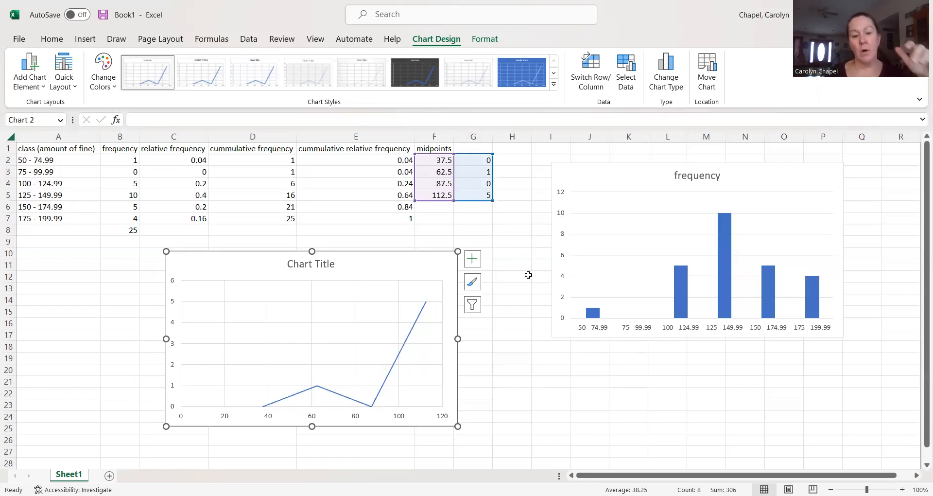
{"action": "mouse_move", "coordinate": [530, 278]}
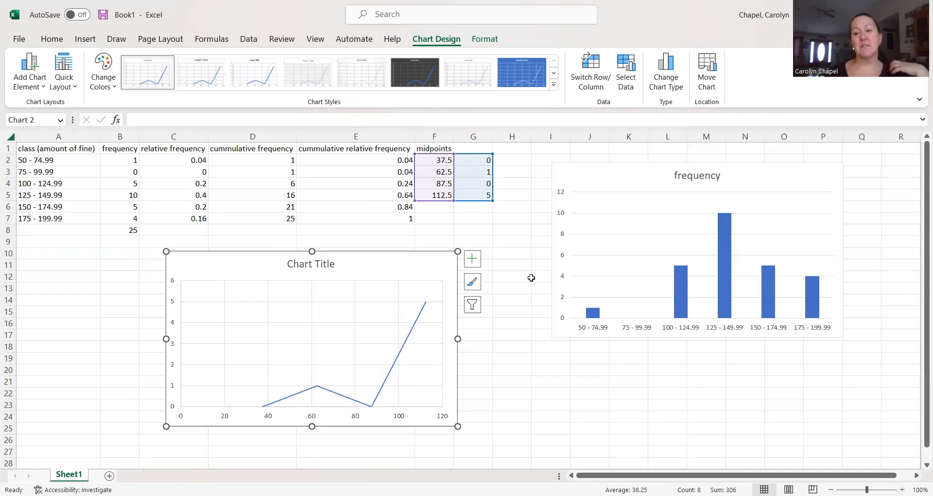
{"action": "mouse_move", "coordinate": [614, 45]}
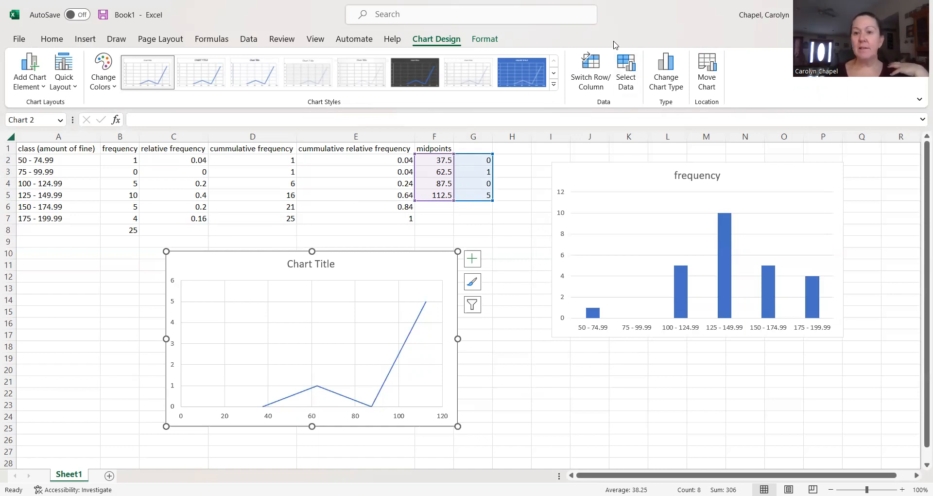